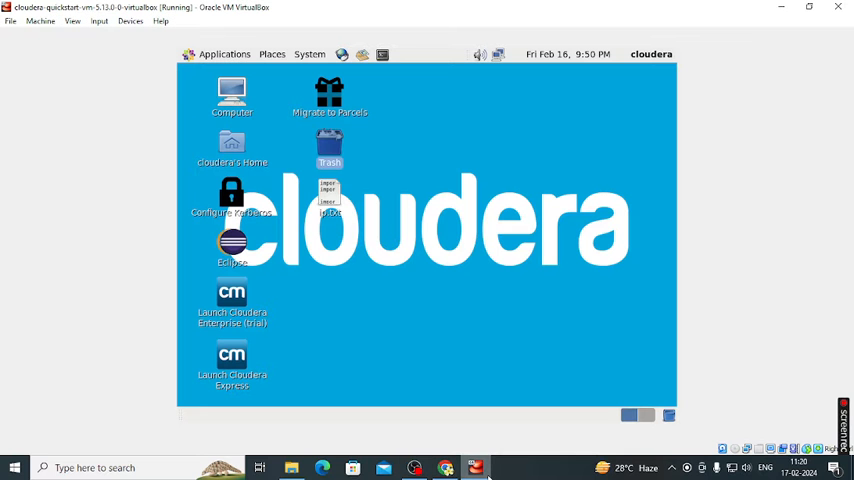
mouse_move(500, 321)
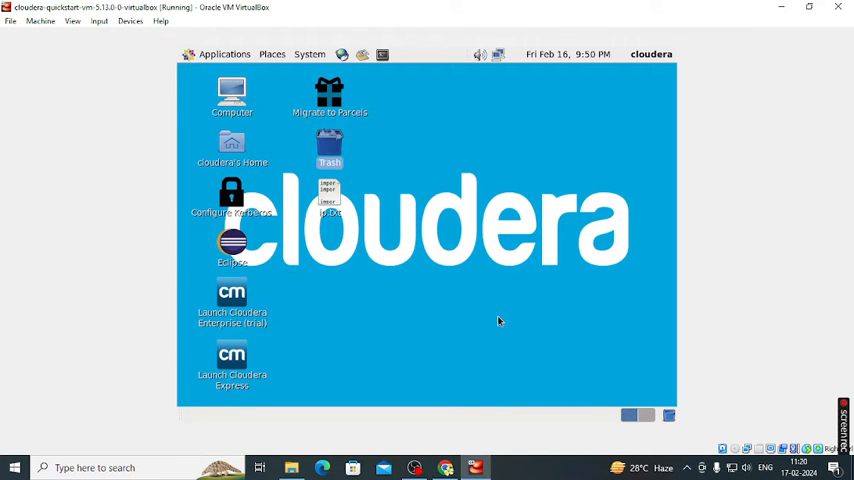
mouse_move(281, 268)
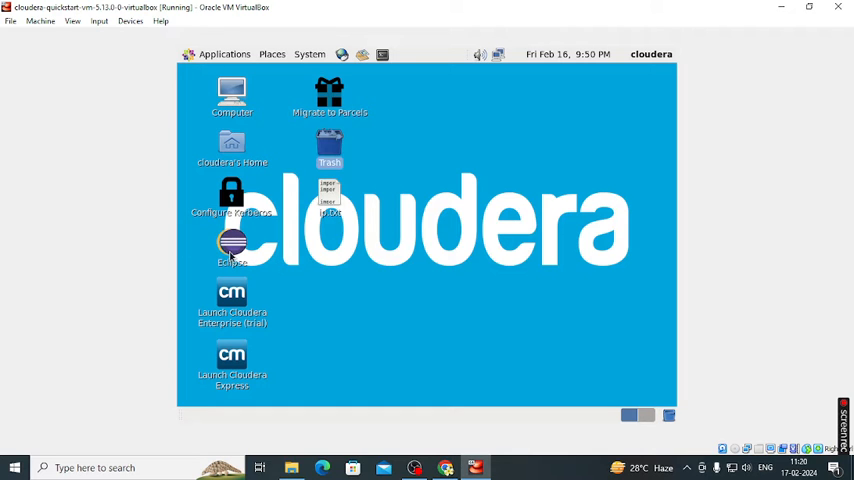
Step: Launch Eclipse from its icon on the Cloudera desktop
double_click(231, 245)
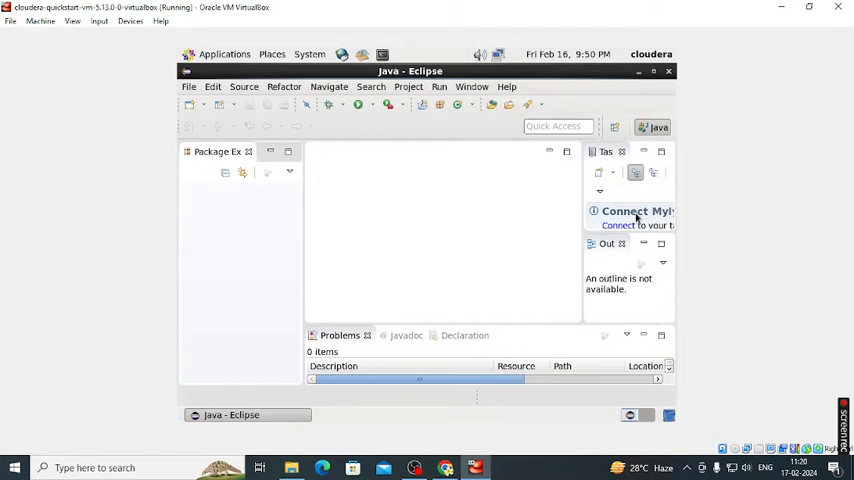
Step: Create a new Java project named WORDCOUNT with default build settings
click(189, 87)
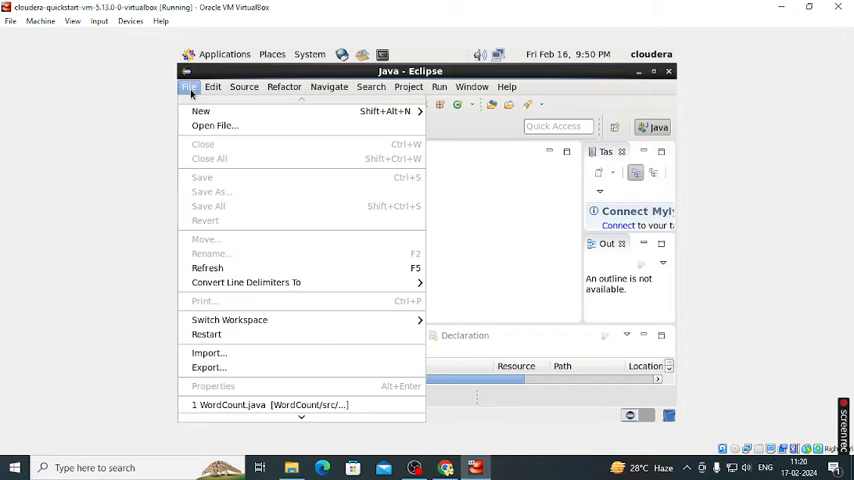
mouse_move(201, 111)
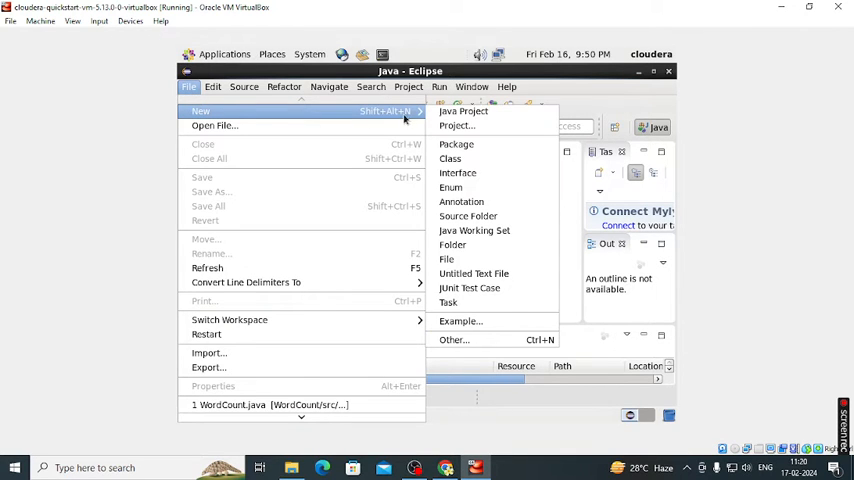
mouse_move(463, 111)
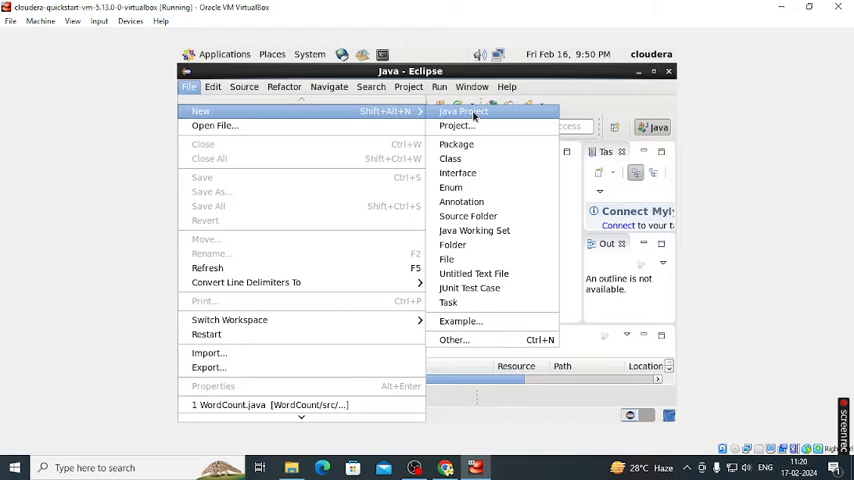
click(462, 111)
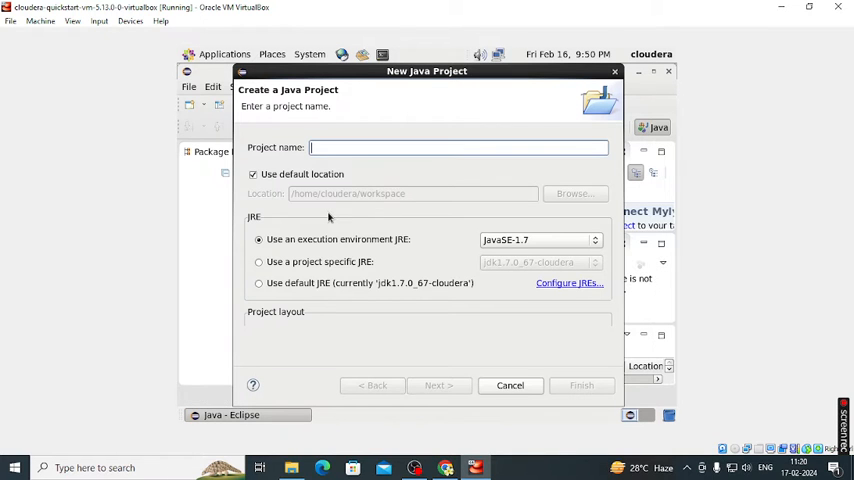
text(WOR)
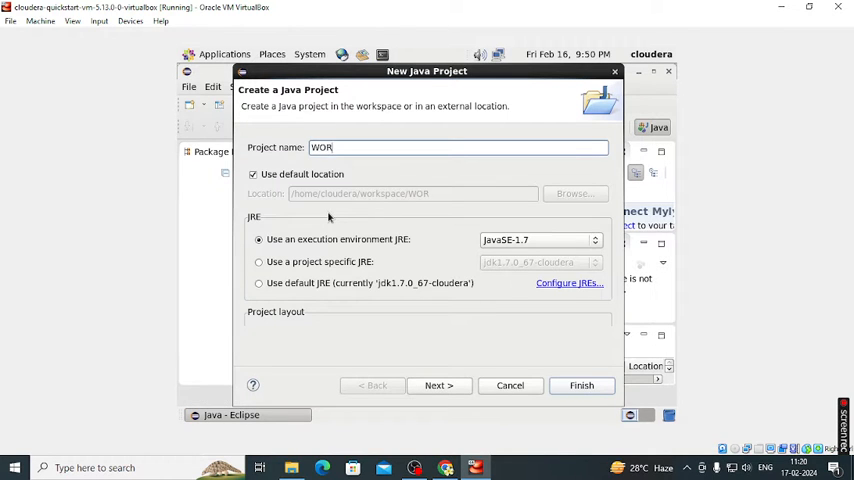
text(DCOUNT)
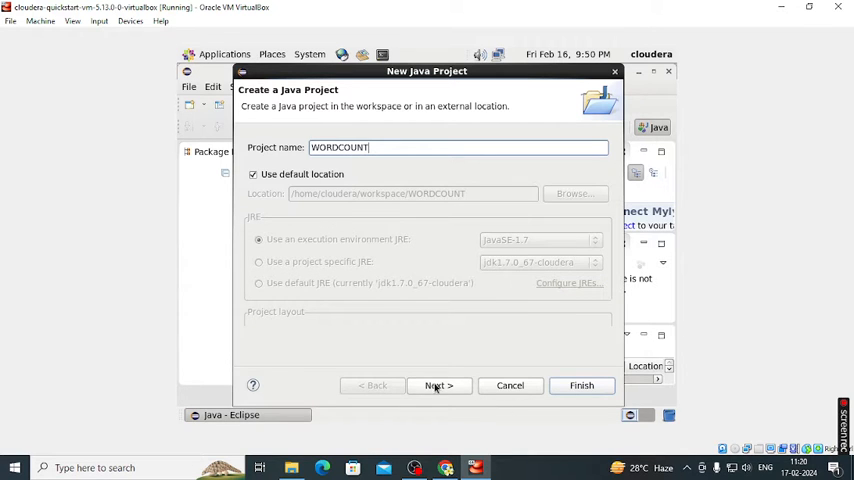
click(437, 385)
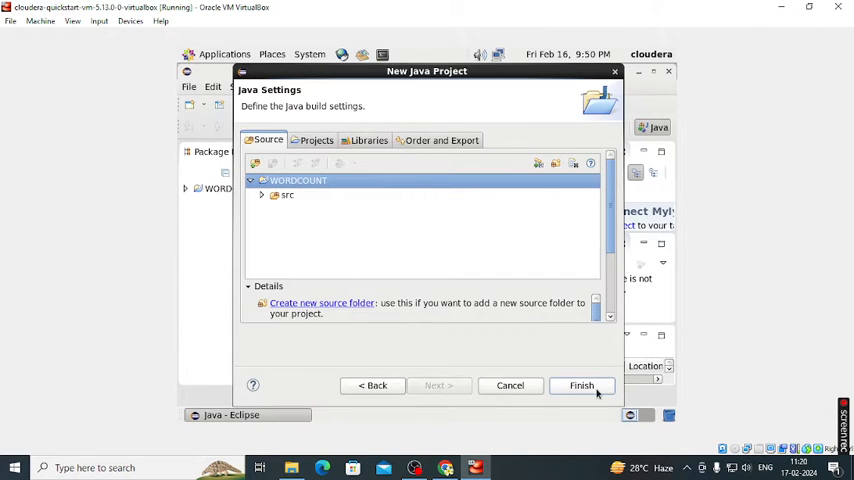
click(581, 385)
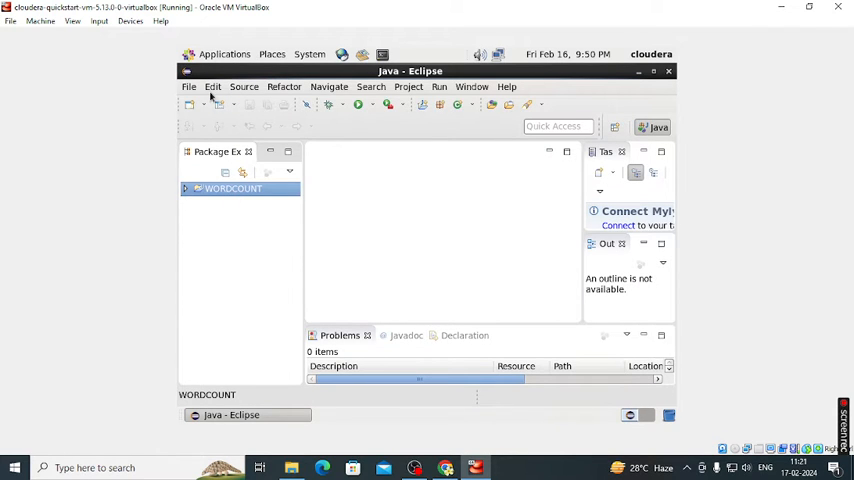
Step: Create a package named WORDCOUNT in the project's src folder
click(188, 87)
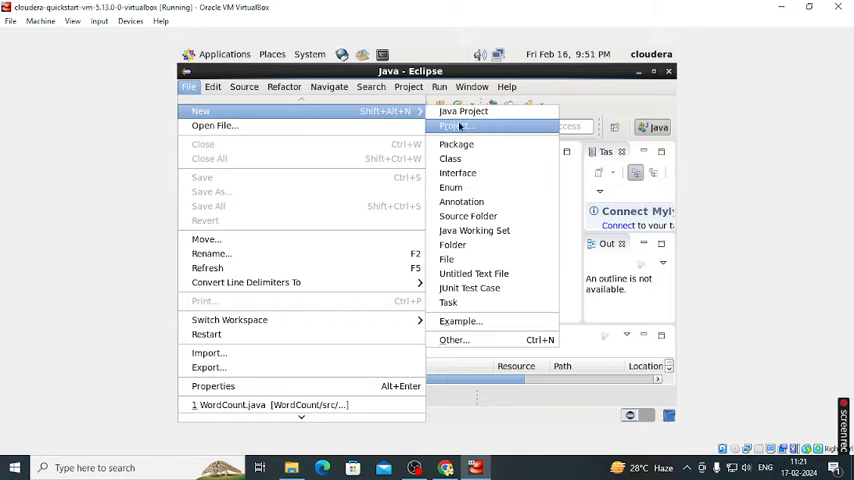
click(456, 144)
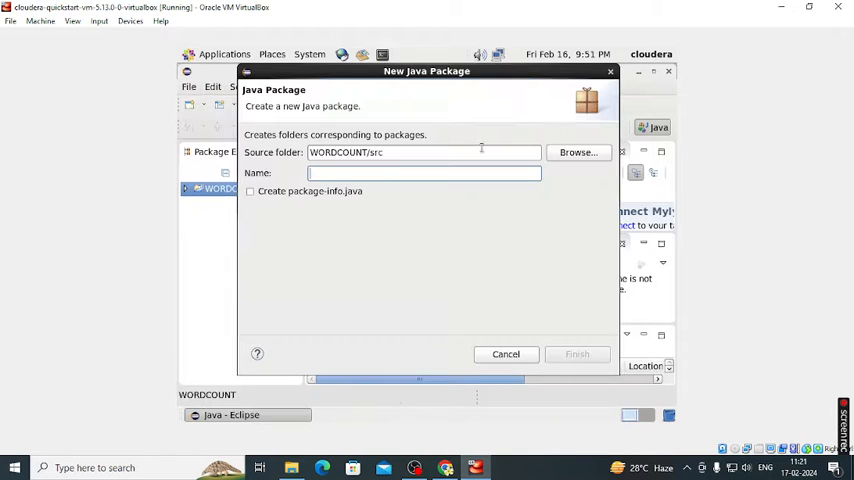
mouse_move(380, 231)
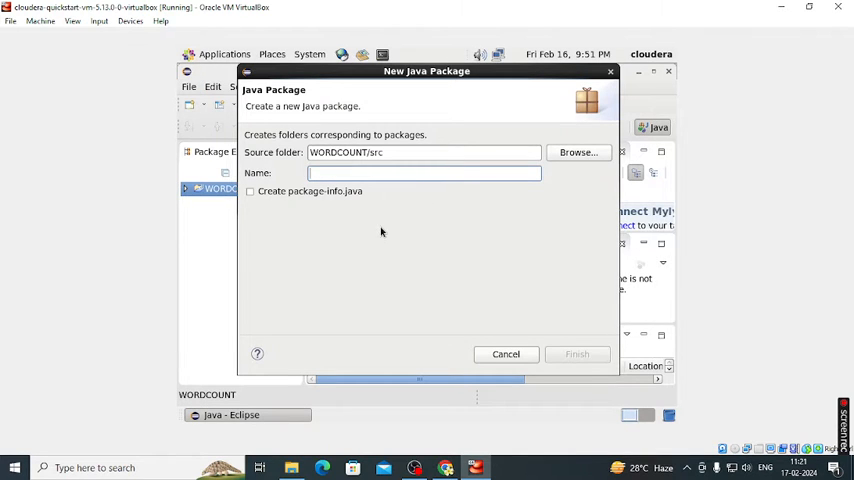
text(WORD)
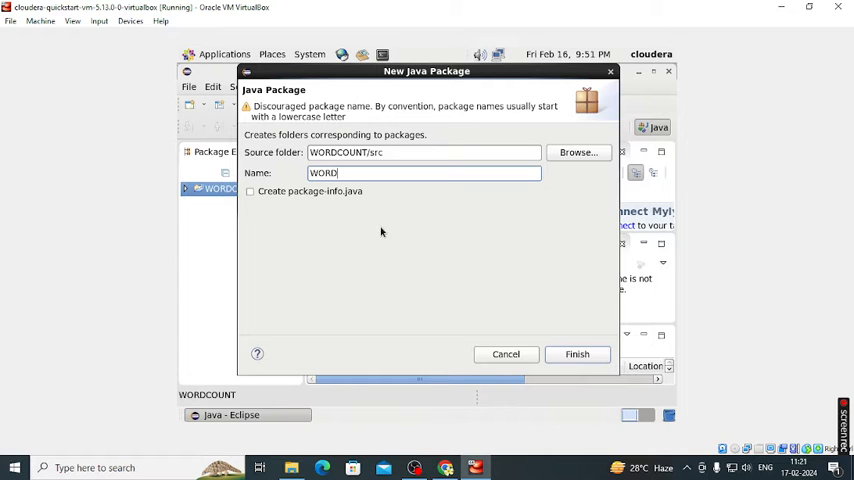
text(COUN)
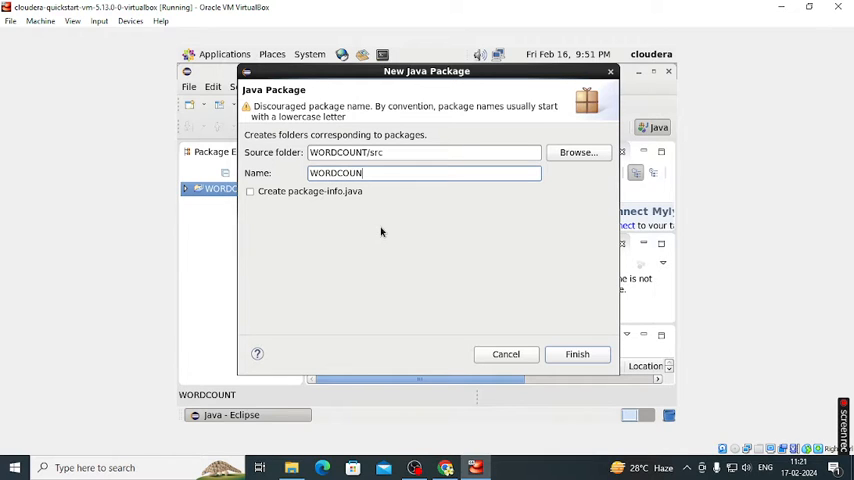
text(T)
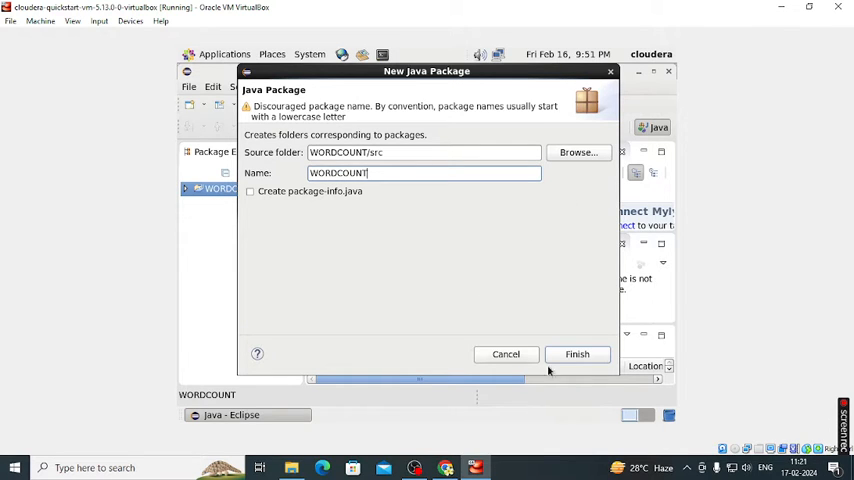
click(577, 353)
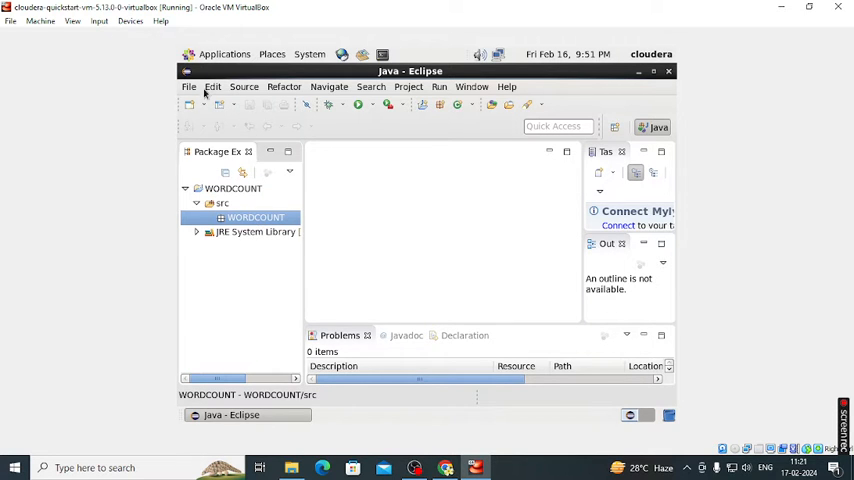
Step: Create a class named WORDCOUNT in the WORDCOUNT package
click(189, 87)
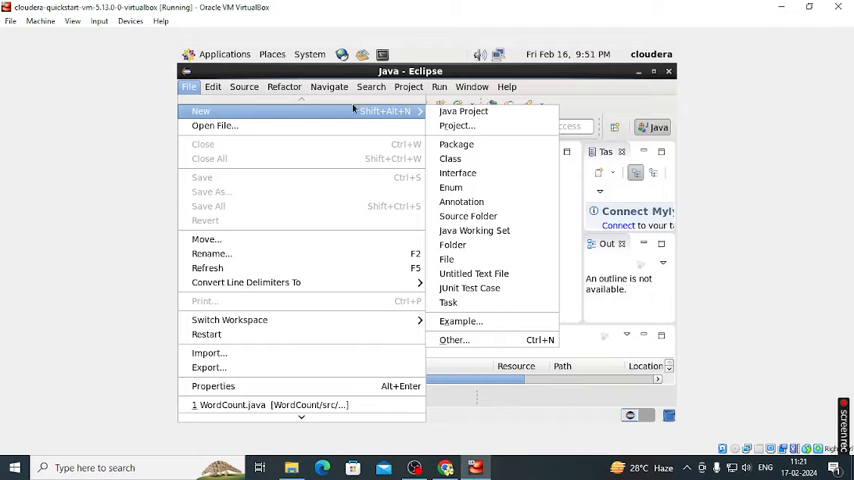
click(450, 158)
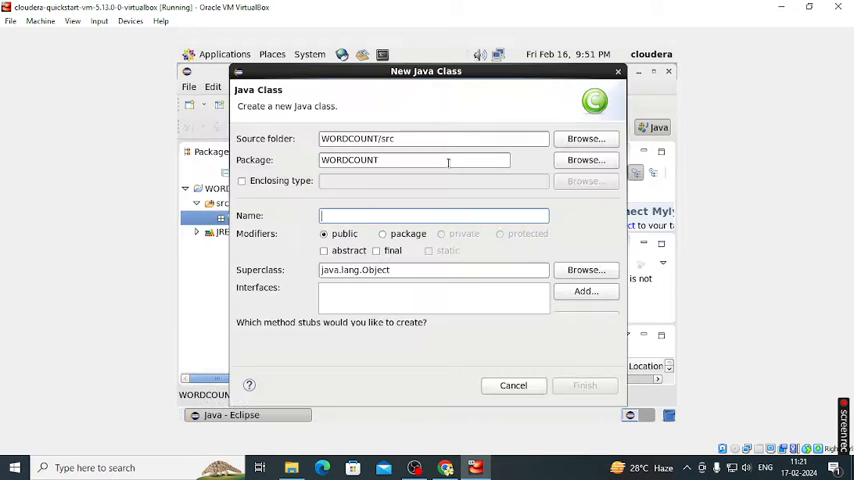
text(W)
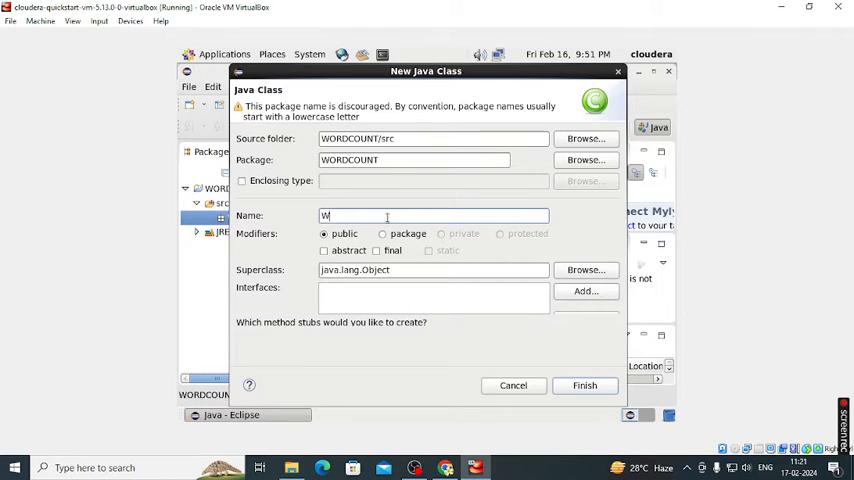
text(ORDC)
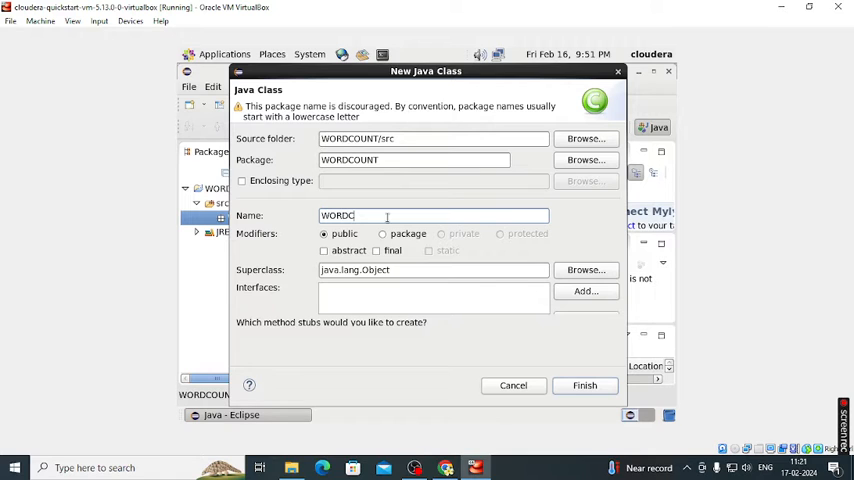
text(OUNT)
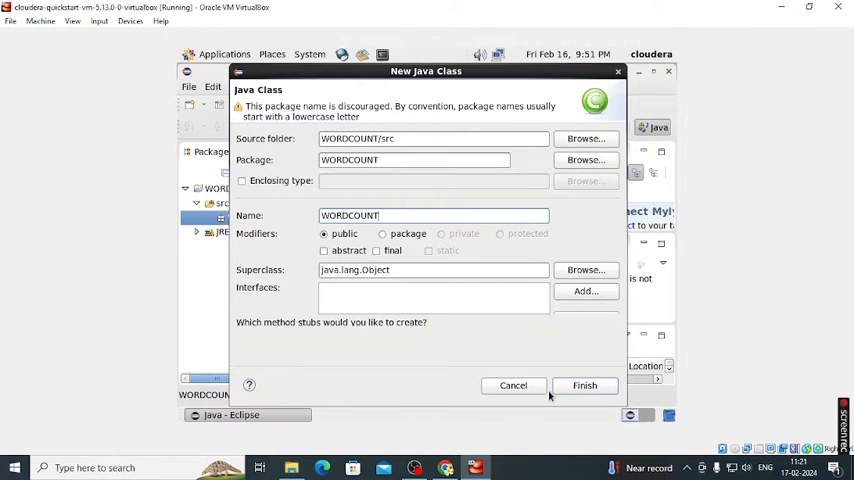
click(584, 385)
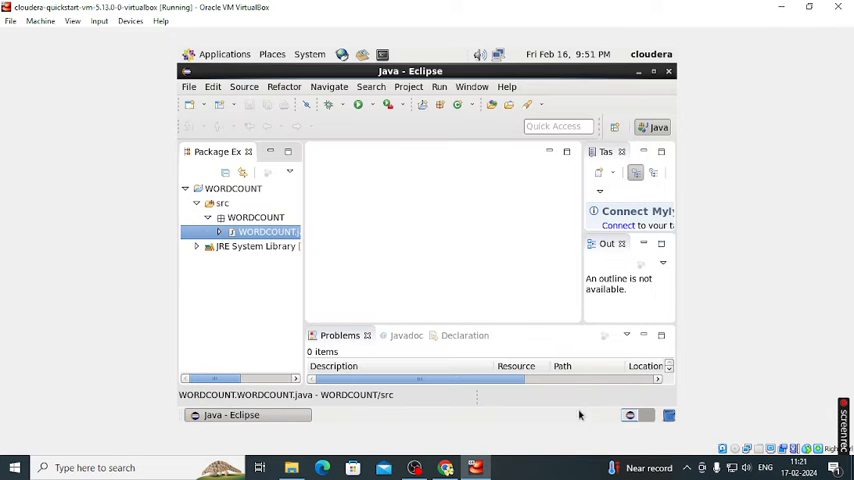
Step: Open WORDCOUNT.java in the editor and place the cursor after the package line
double_click(265, 231)
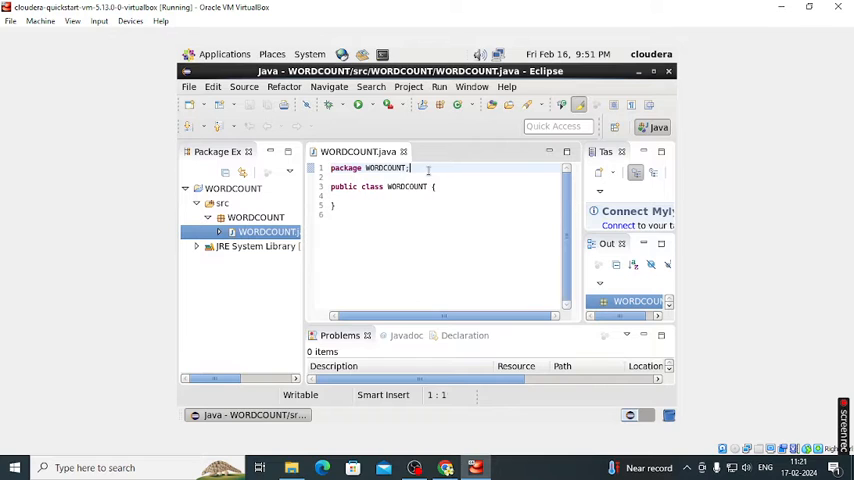
click(396, 213)
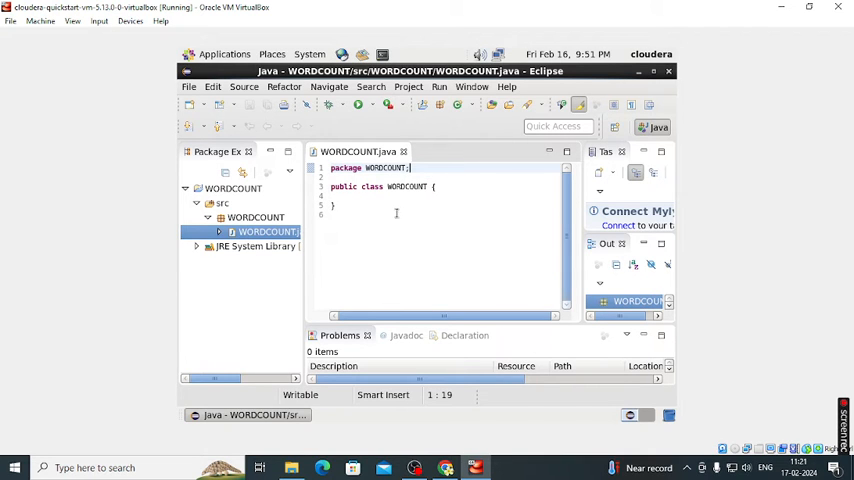
mouse_move(543, 140)
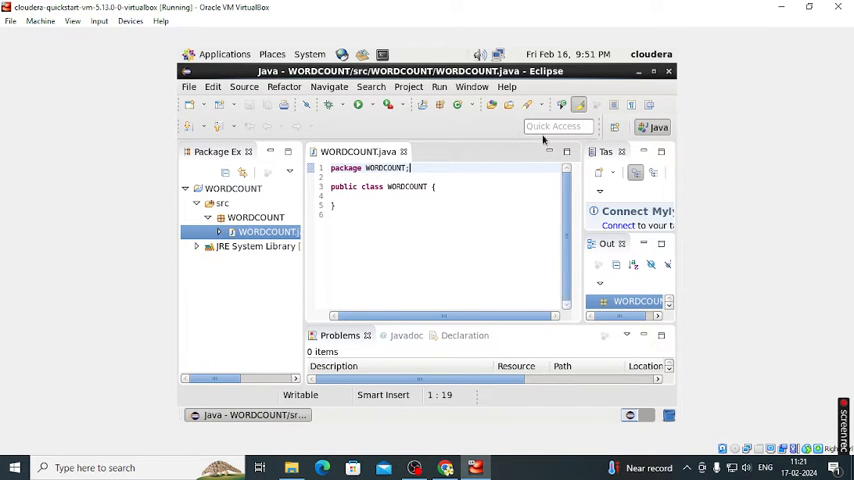
click(637, 71)
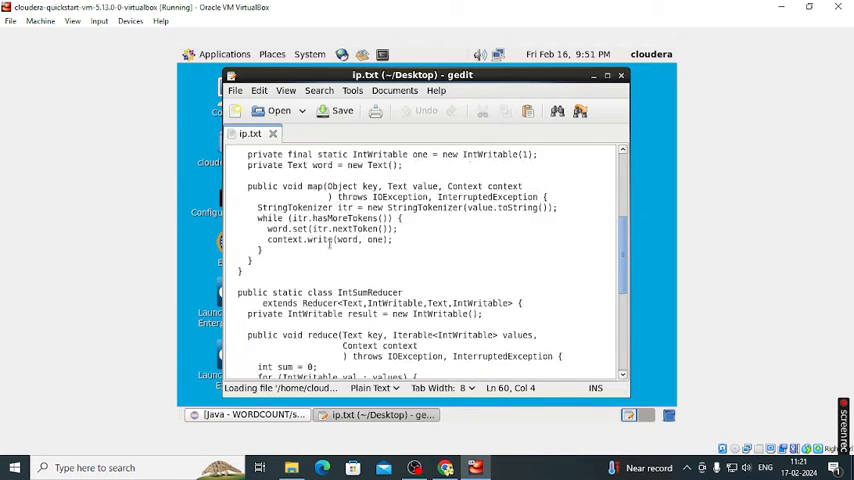
Step: Copy the imports and word-count code from ip.txt into WORDCOUNT.java
scroll(up, 3)
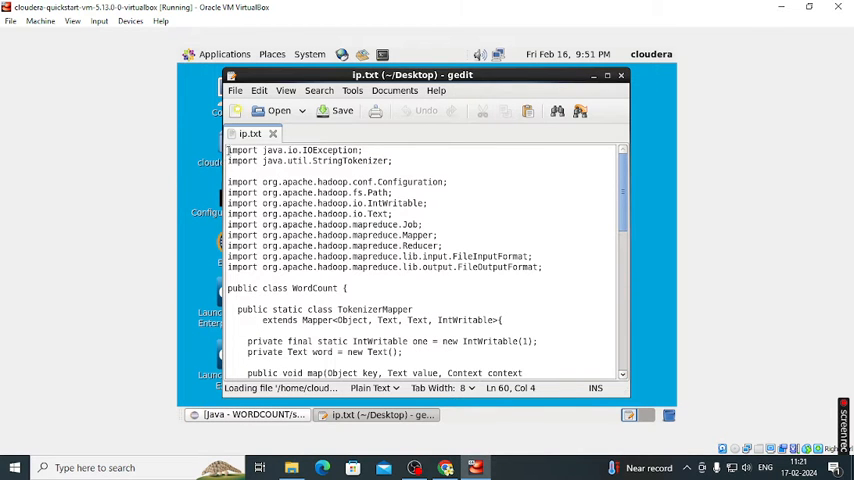
drag(227, 150, 527, 288)
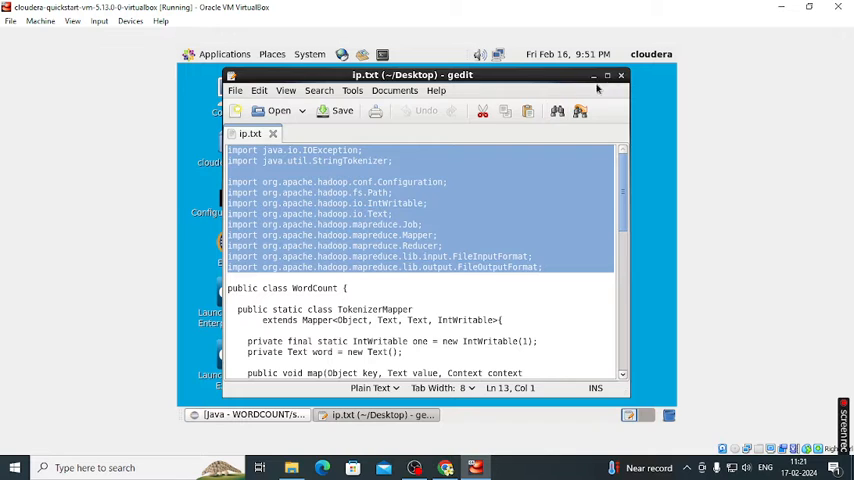
click(608, 75)
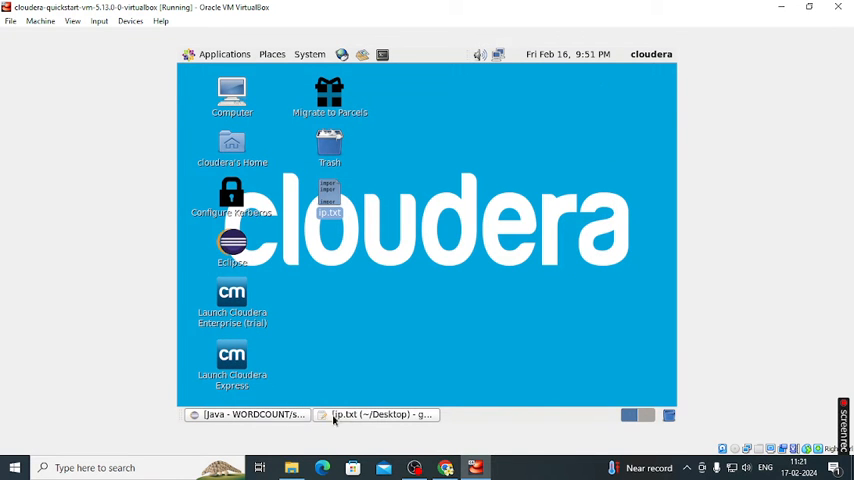
click(250, 414)
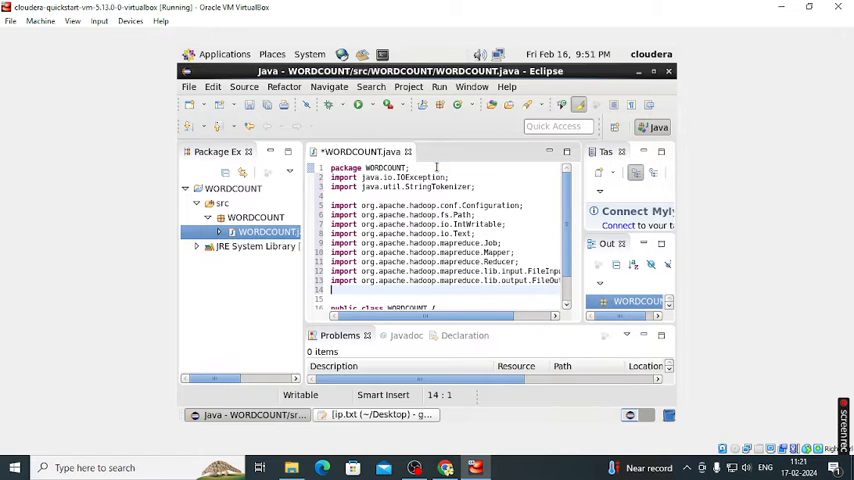
scroll(down, 3)
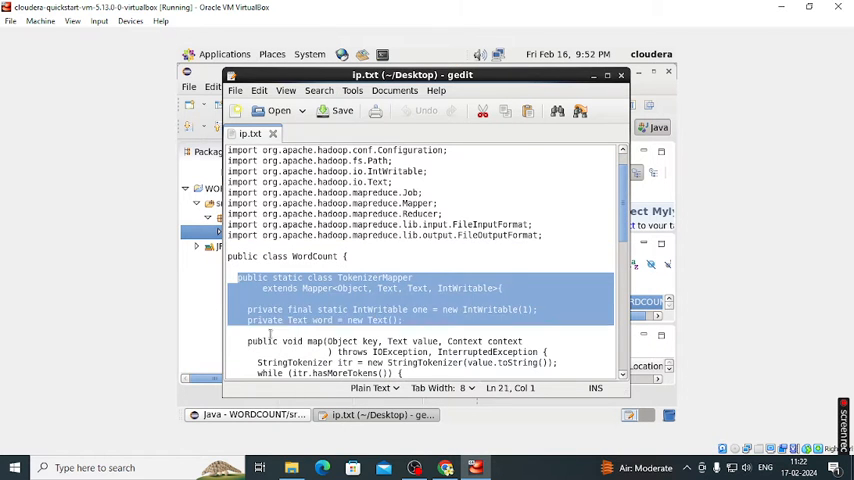
scroll(down, 3)
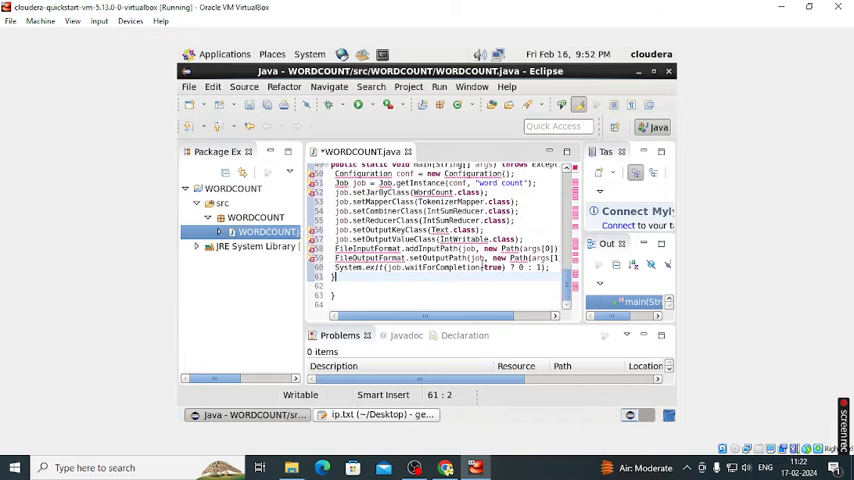
scroll(up, 3)
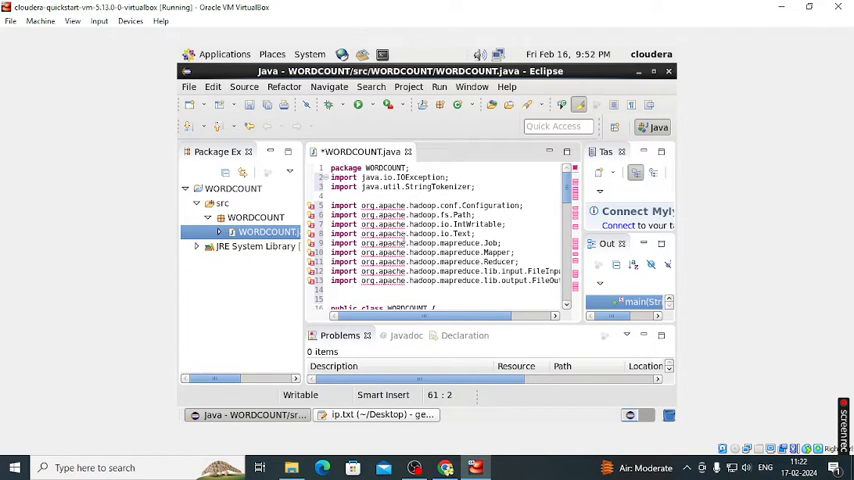
Step: Select and right-click the WORDCOUNT project to reach its Build Path options
click(233, 188)
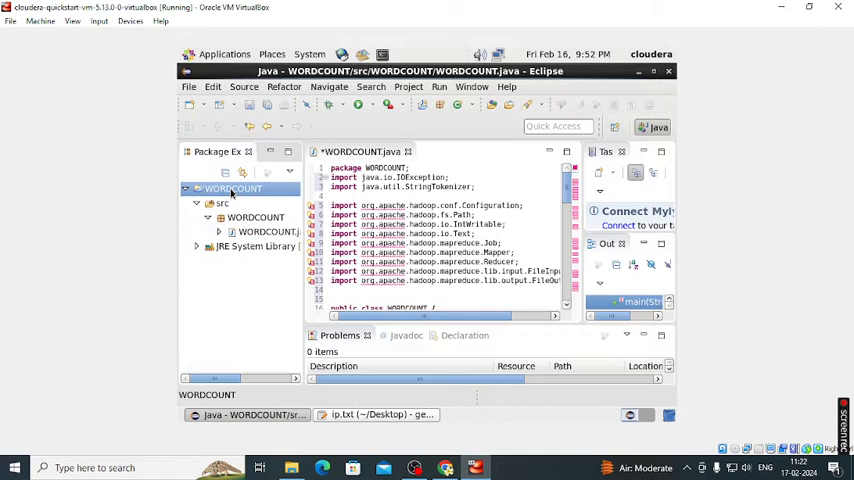
right_click(233, 188)
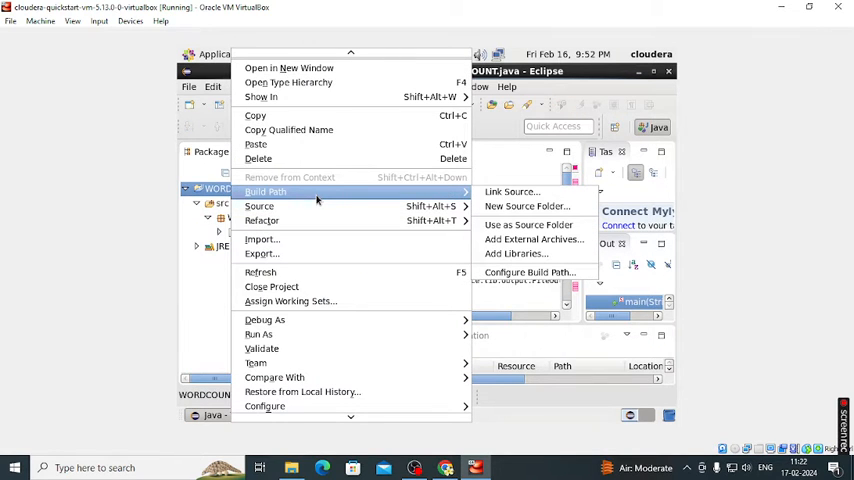
mouse_move(533, 239)
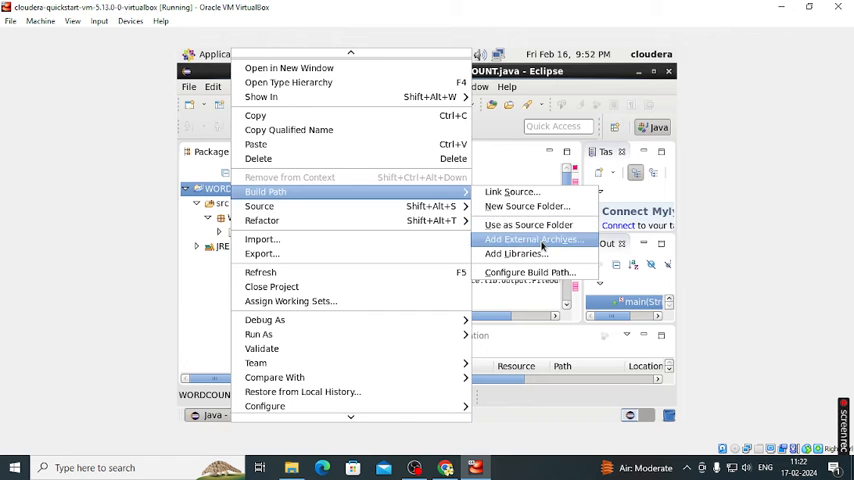
Step: Add /usr/lib/hadoop/hadoop-common.jar to the project as an external archive
click(532, 239)
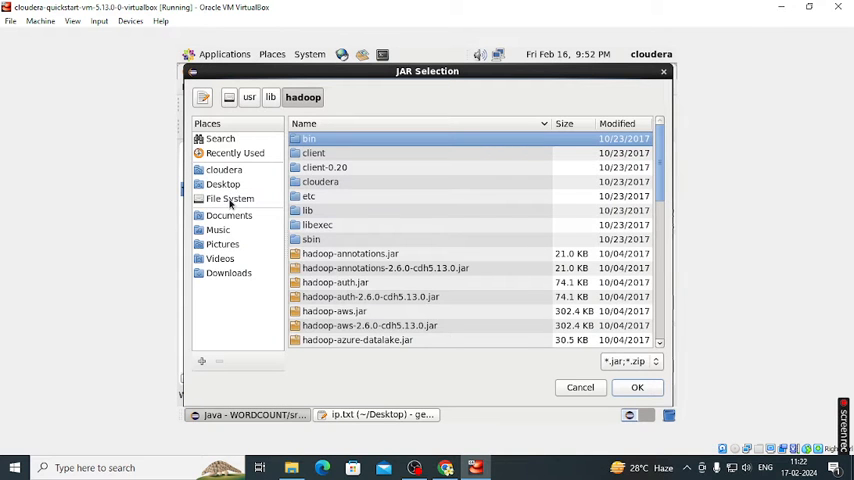
click(230, 198)
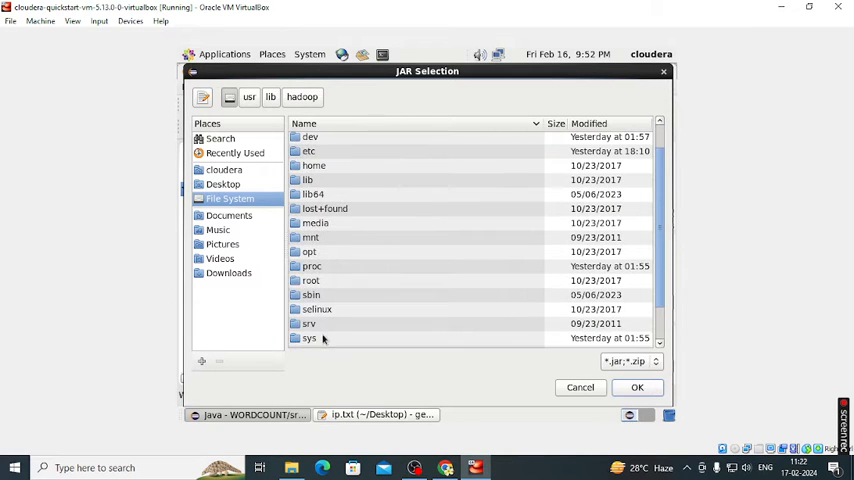
click(249, 97)
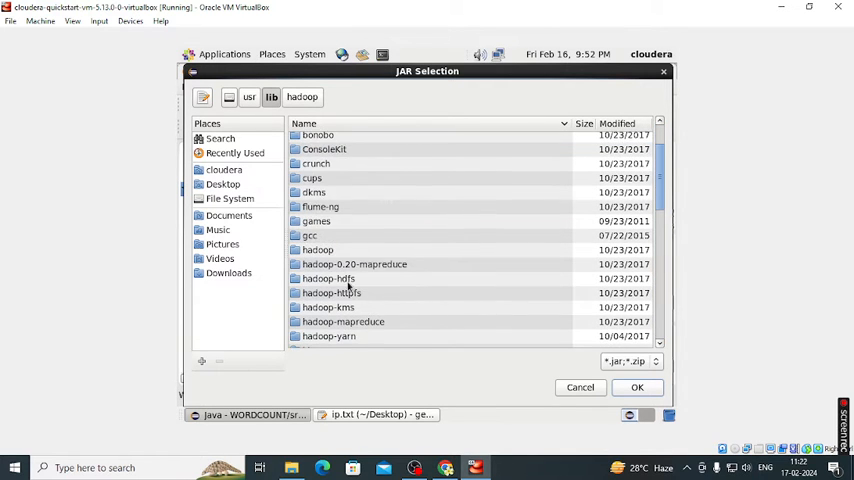
double_click(318, 249)
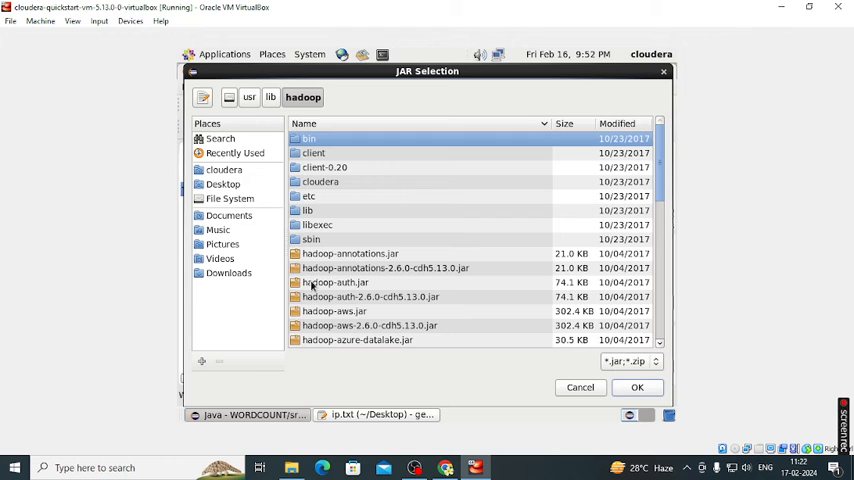
scroll(down, 3)
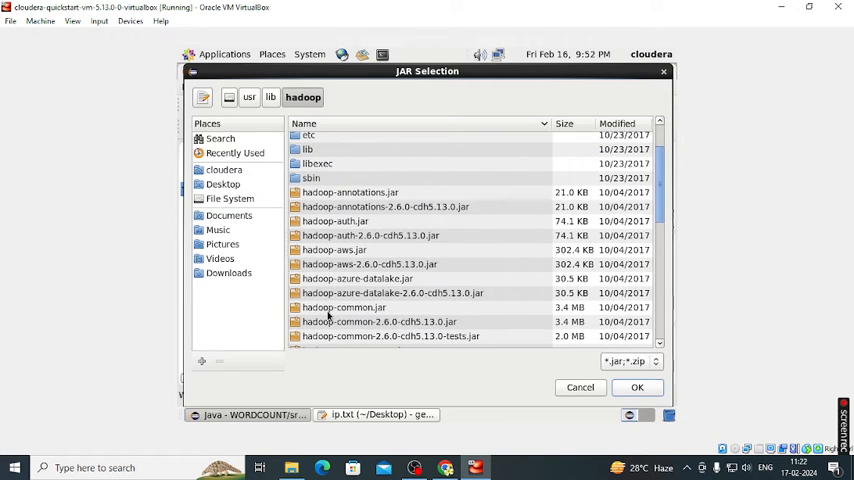
click(343, 307)
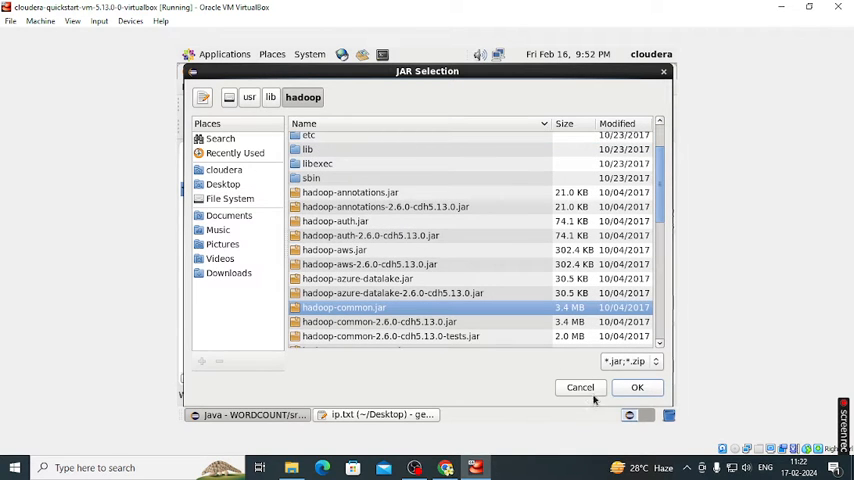
click(637, 387)
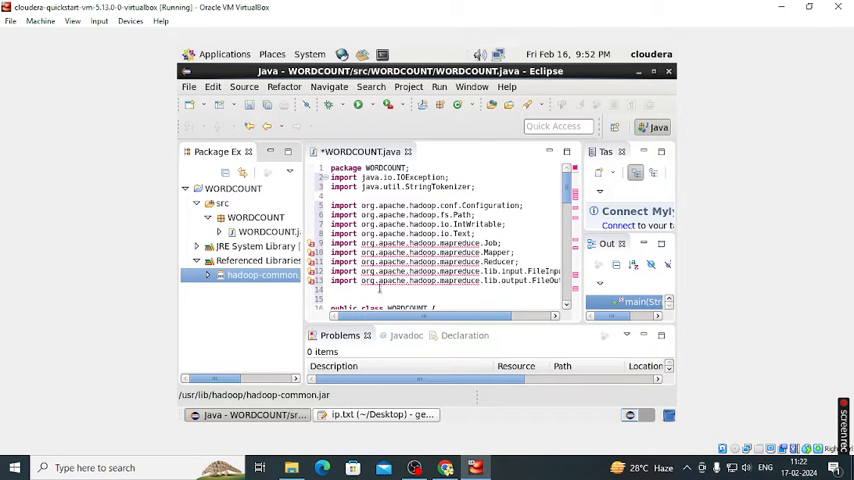
Step: Browse to /usr/lib/hadoop-0.20-mapreduce to add the hadoop-core-2.6.0-mr1-cdh5.13.0.jar archive
scroll(down, 3)
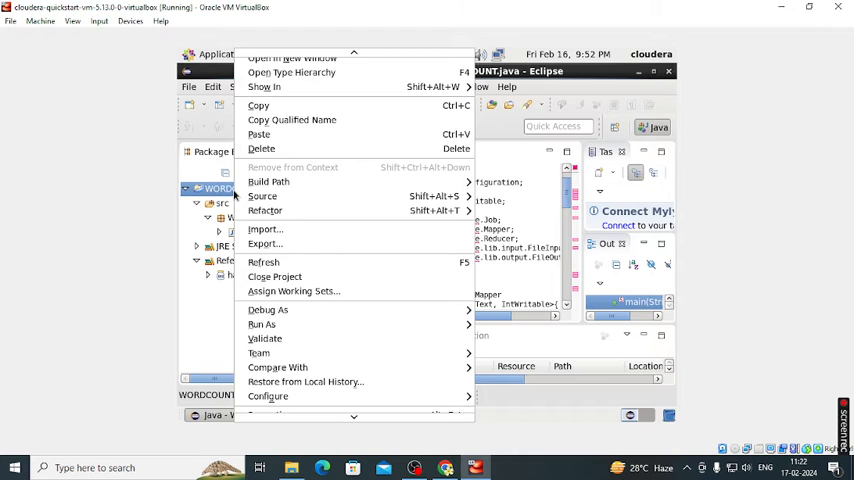
mouse_move(268, 181)
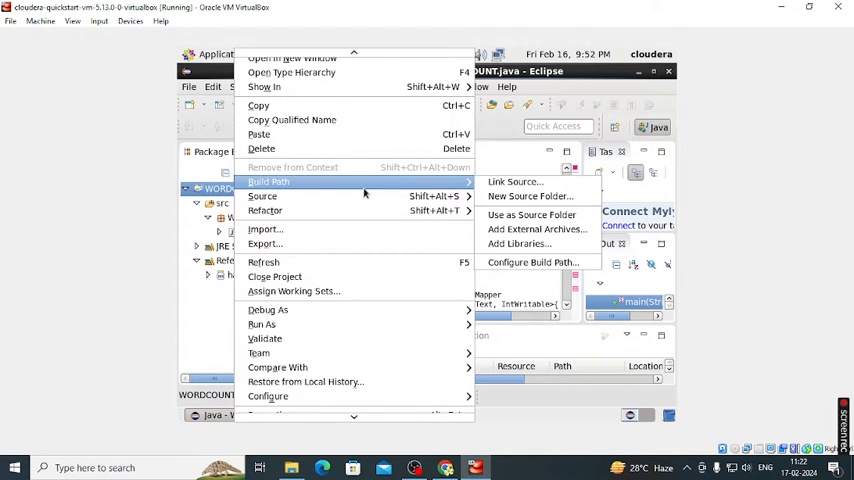
click(537, 229)
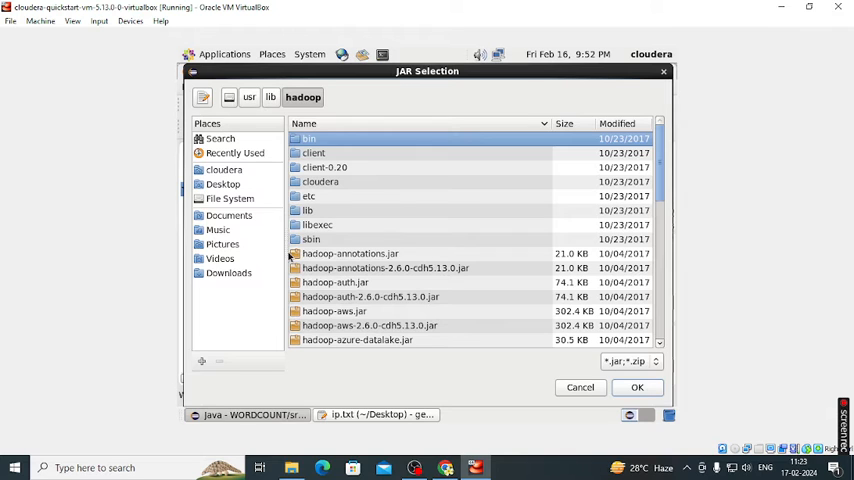
click(230, 198)
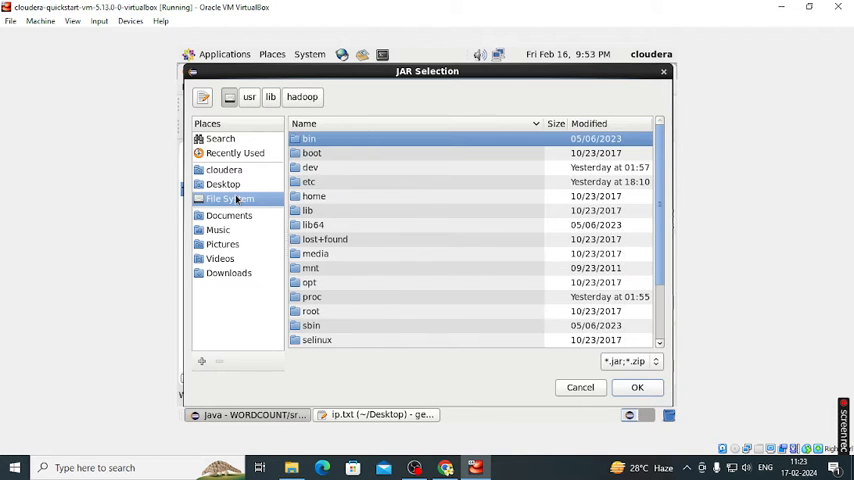
scroll(down, 3)
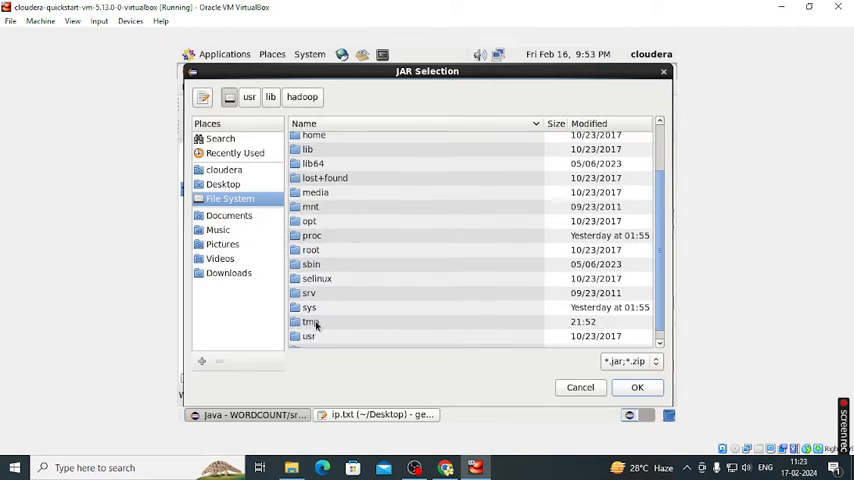
double_click(309, 336)
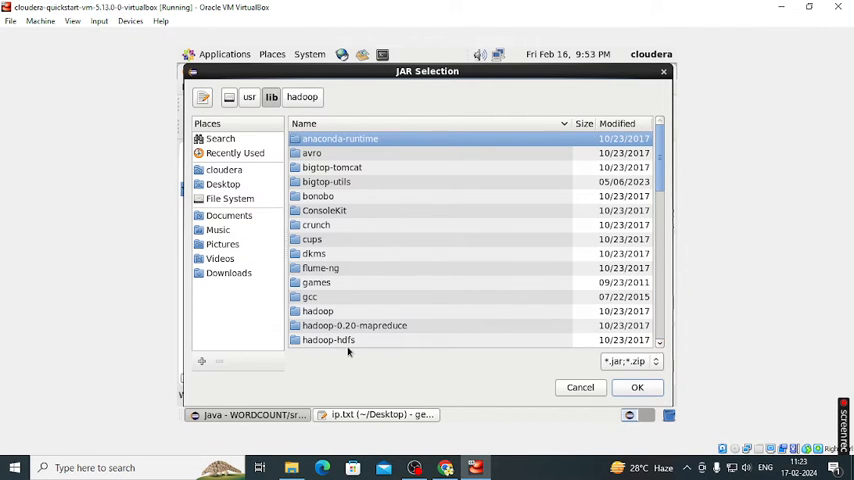
click(354, 325)
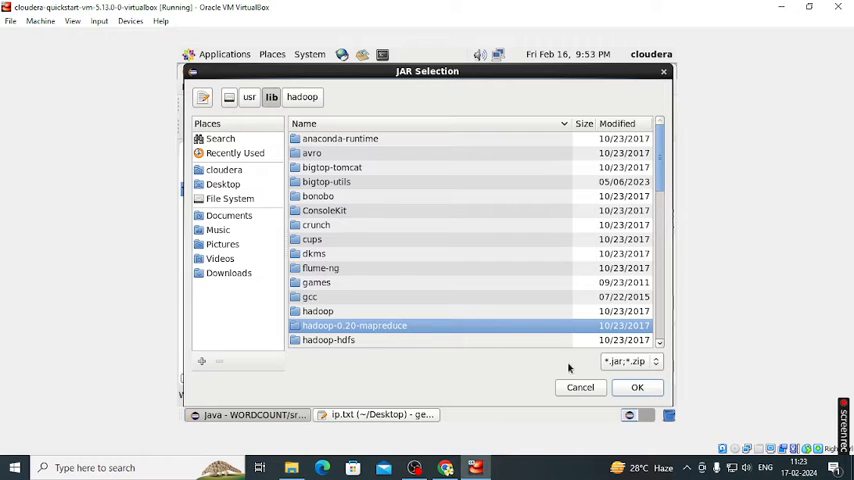
double_click(354, 325)
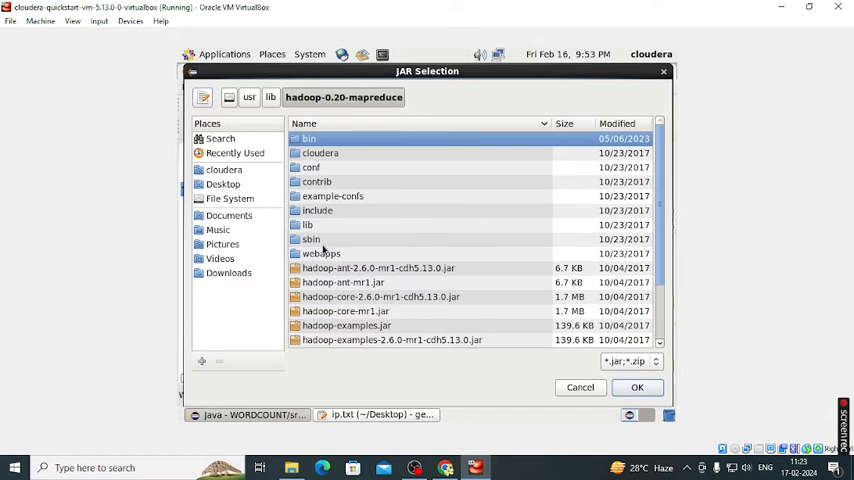
scroll(down, 3)
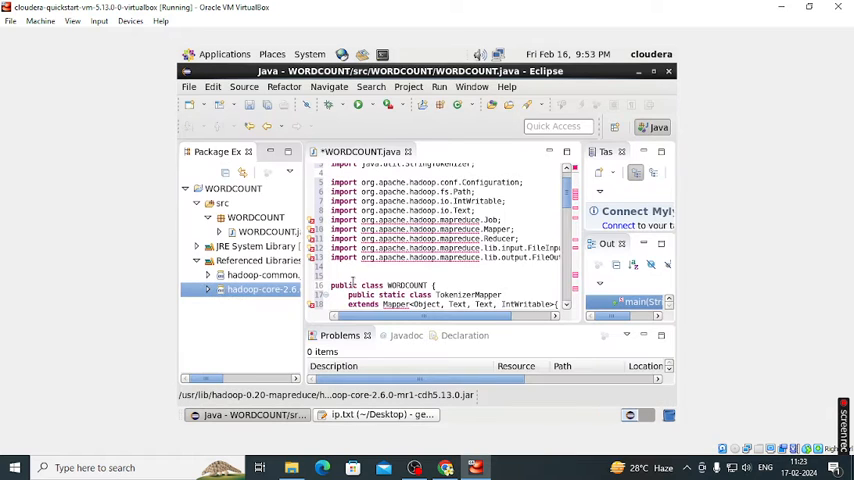
Step: Change setJarByClass to WORDCOUNT.class and review the main method
scroll(down, 3)
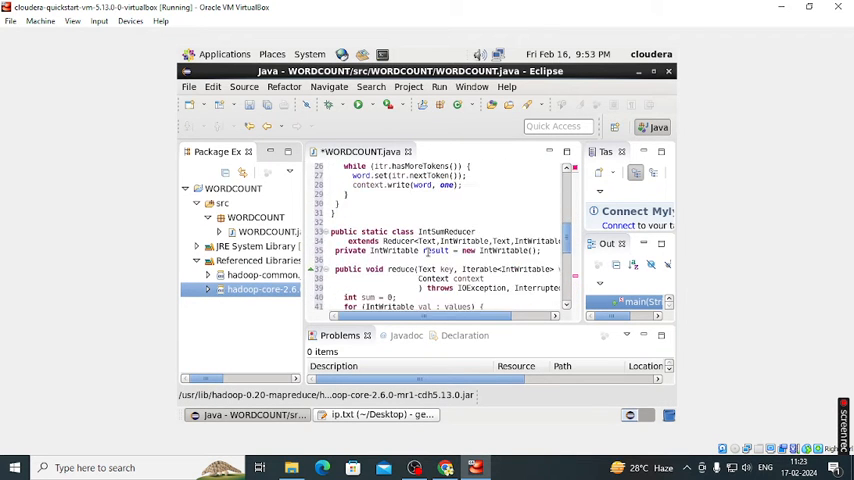
scroll(down, 3)
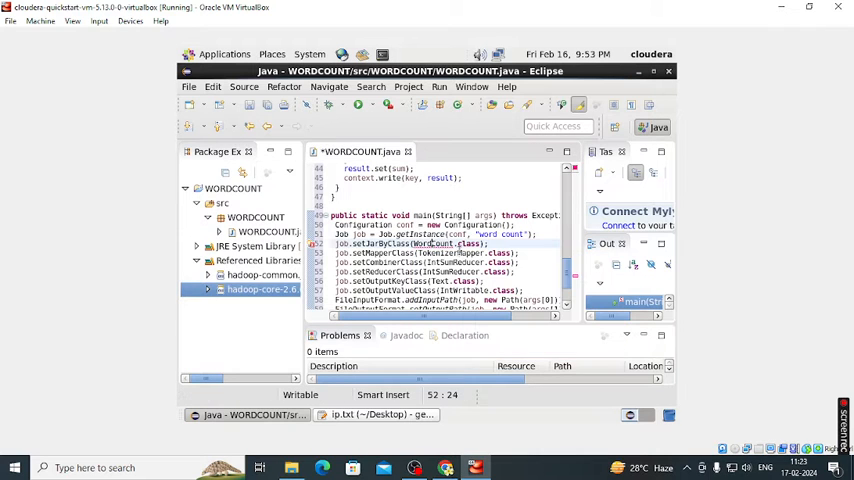
click(438, 243)
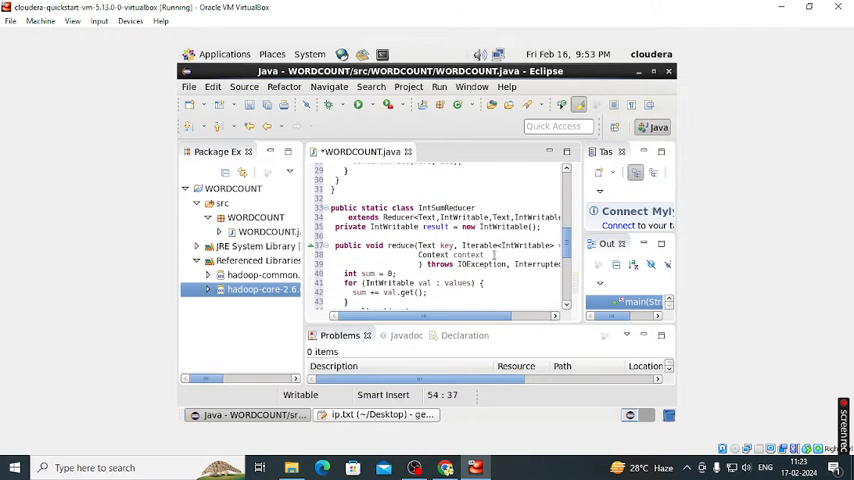
scroll(down, 3)
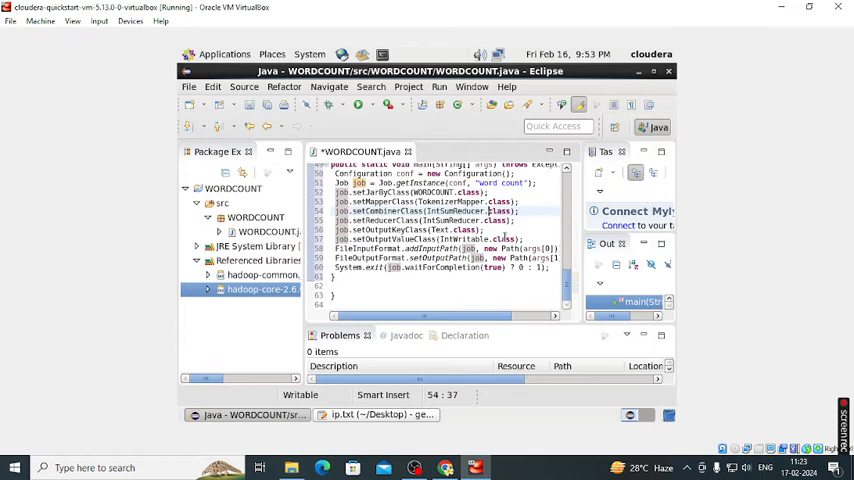
scroll(up, 3)
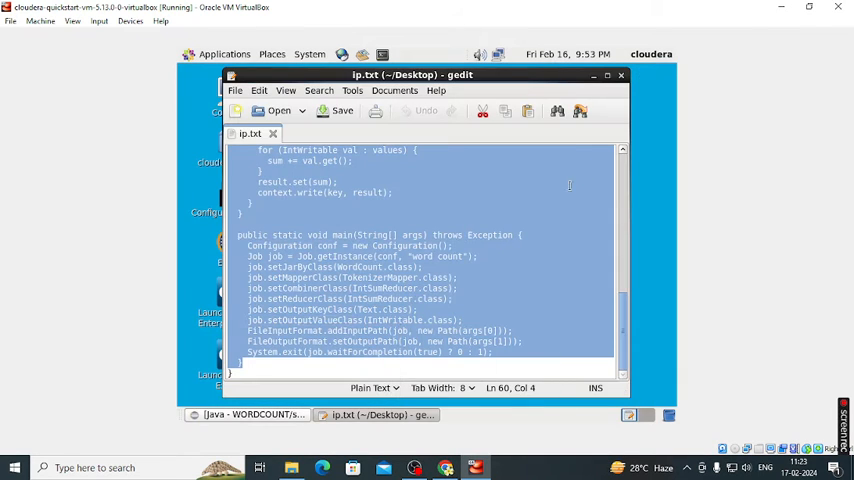
Step: Hide gedit, add an empty desktop file named INPUT.txt, and open it in gedit
click(607, 75)
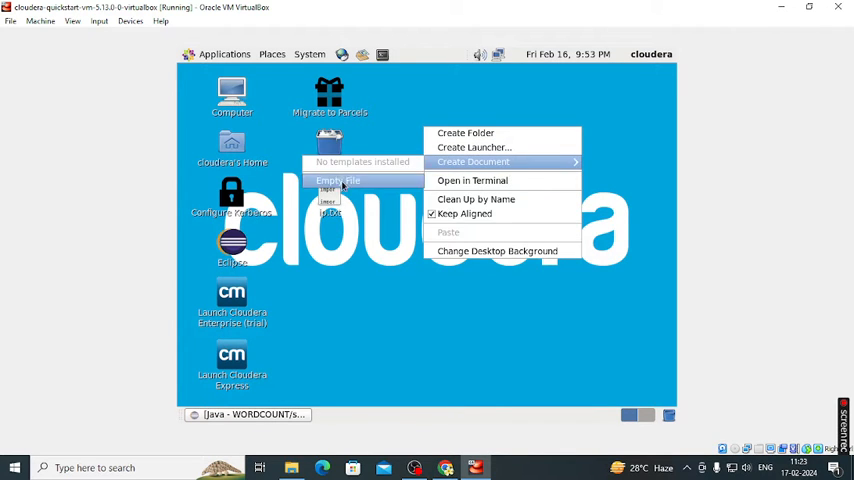
click(338, 180)
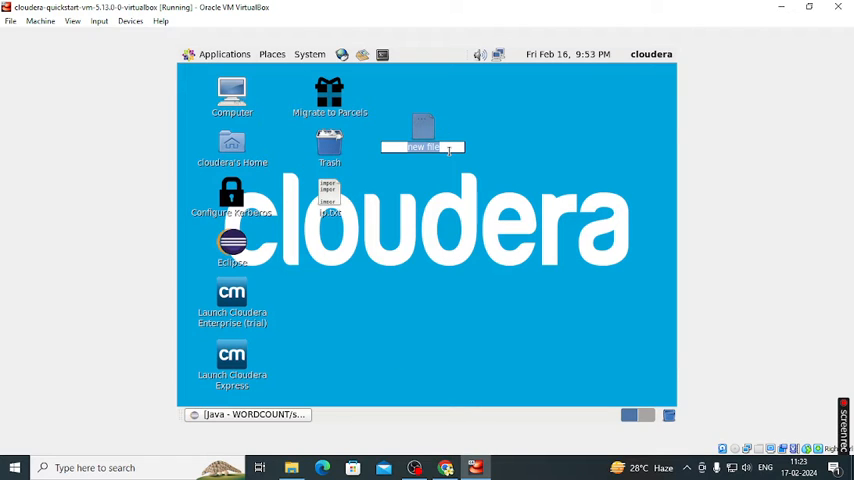
text(INPUT.TXT)
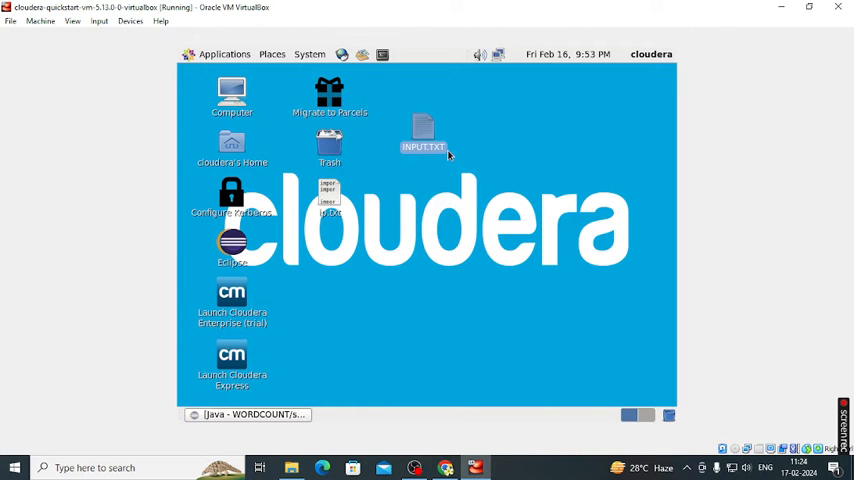
right_click(422, 135)
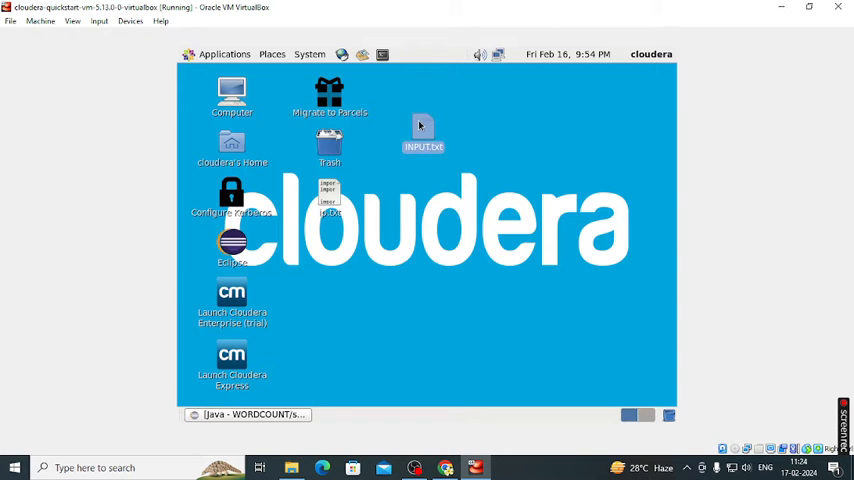
double_click(422, 135)
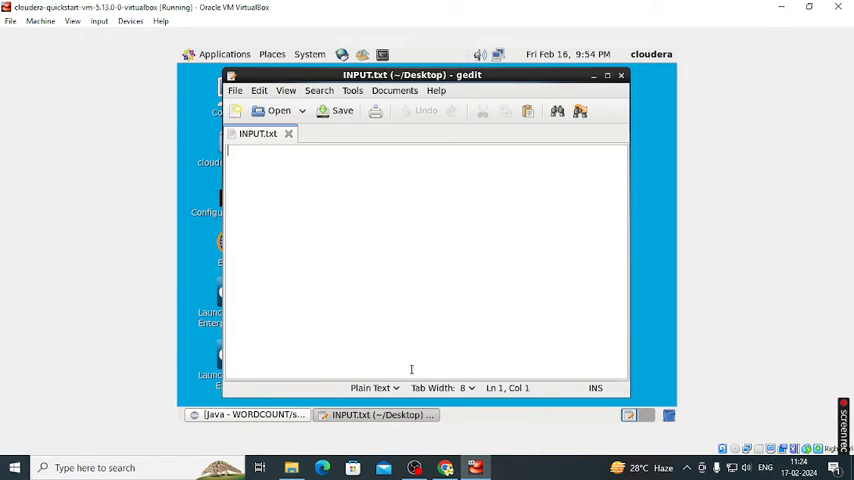
Step: Type repeated sample words SHIVANI, PRINT, HELLO and HII into INPUT.txt and save it
text(SHIVANI)
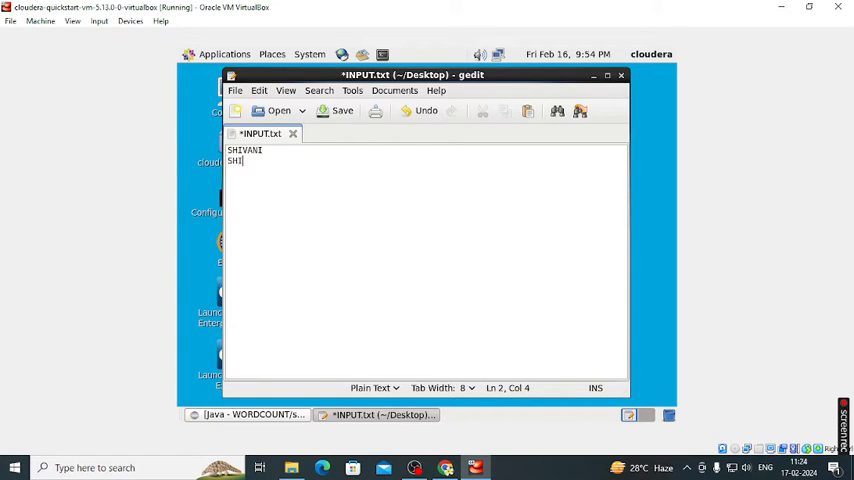
text(VANI)
click(427, 182)
text(P)
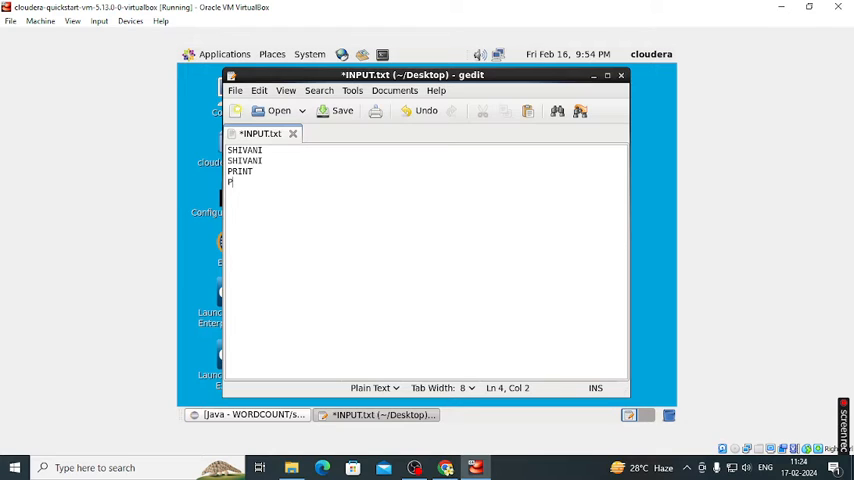
text(RINT)
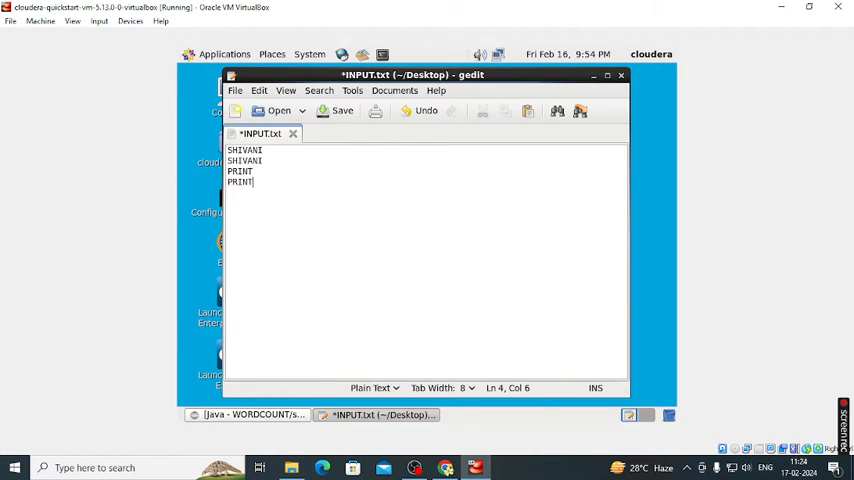
text(H)
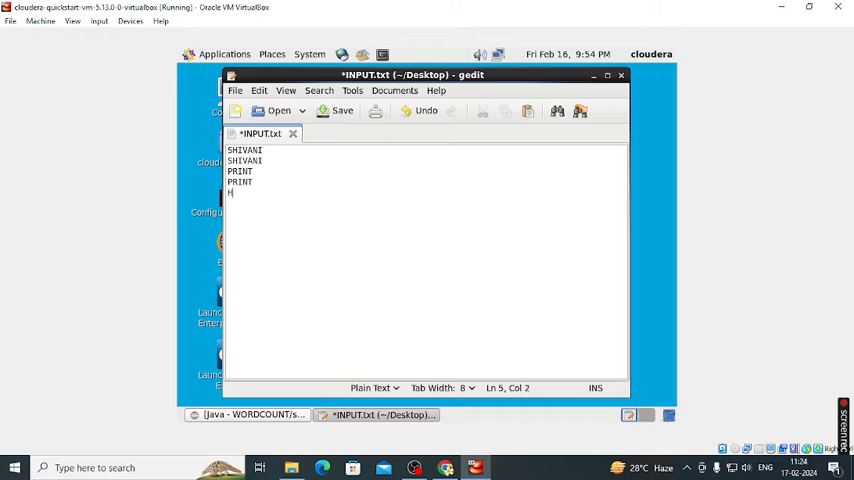
text(ELLO)
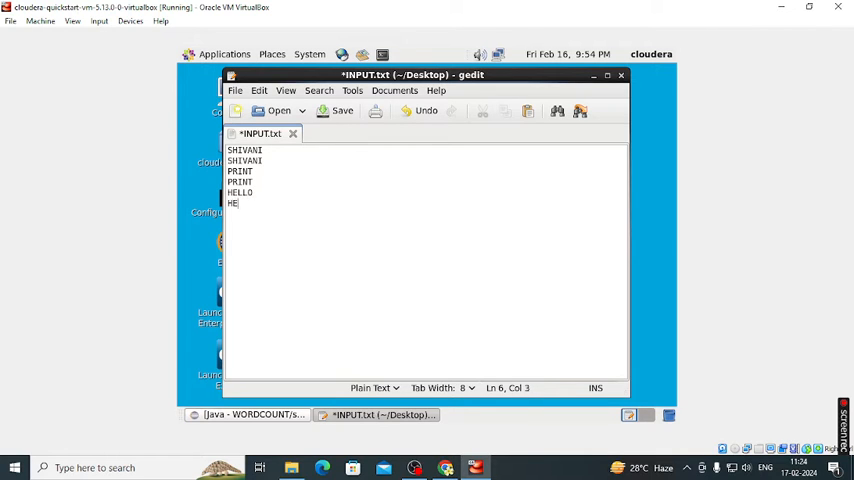
text(LLO HELLO)
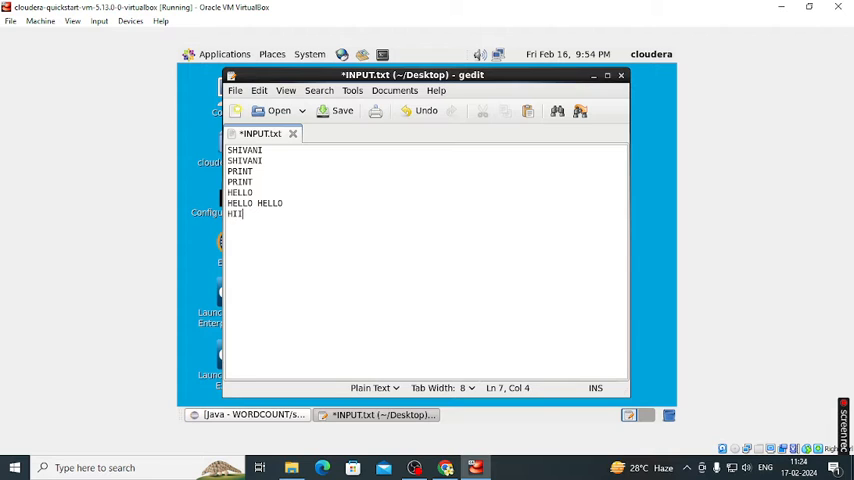
text(HII)
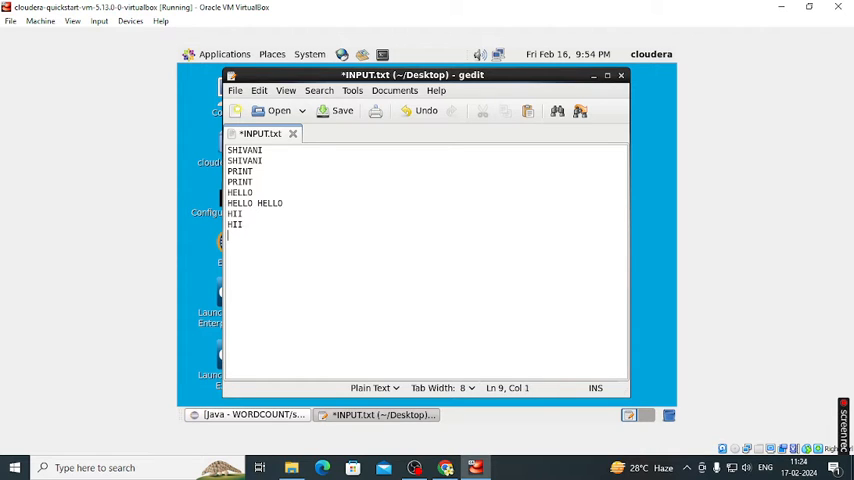
click(340, 110)
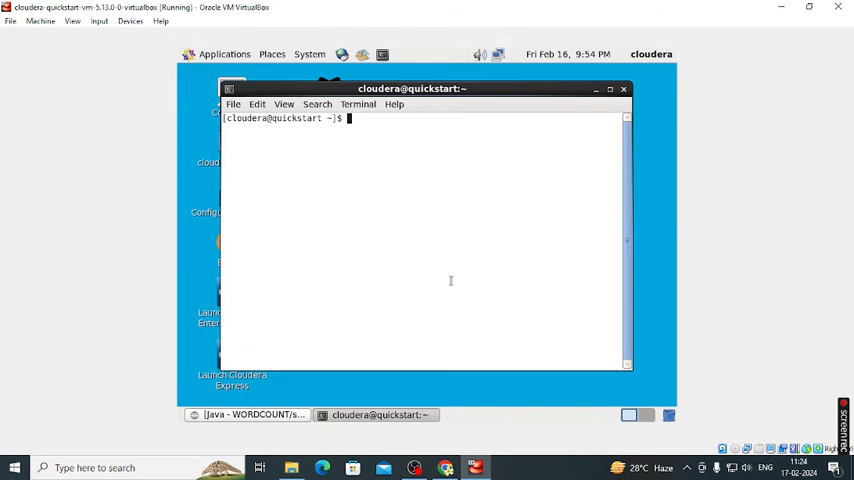
Step: Check the directory with pwd, then run hadoop fs -put Desktop/INPUT.txt INPUT.txt
text(pw)
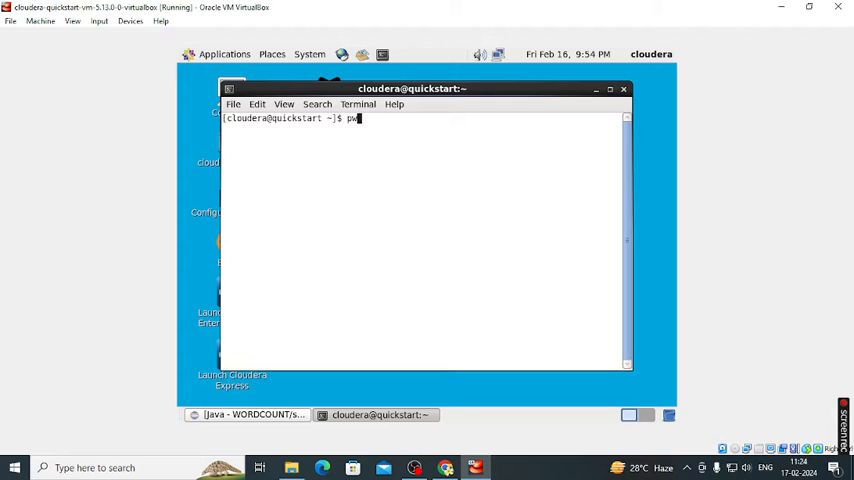
key(Return)
text(ls)
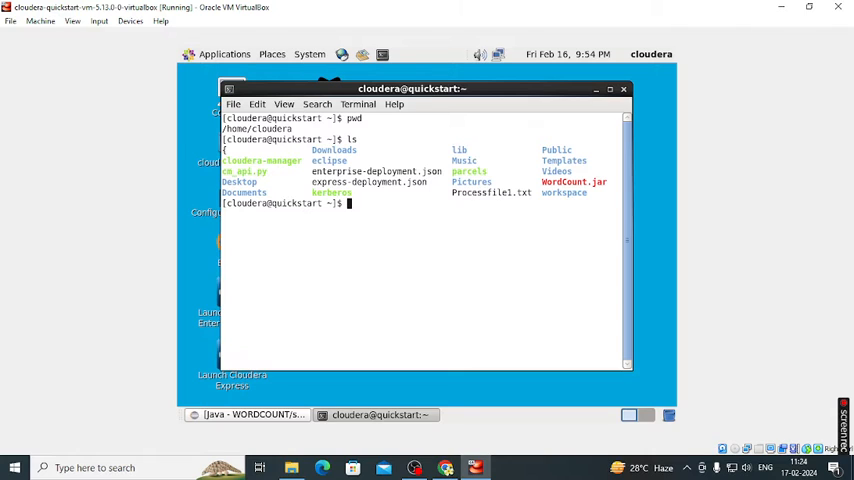
text(hadoop)
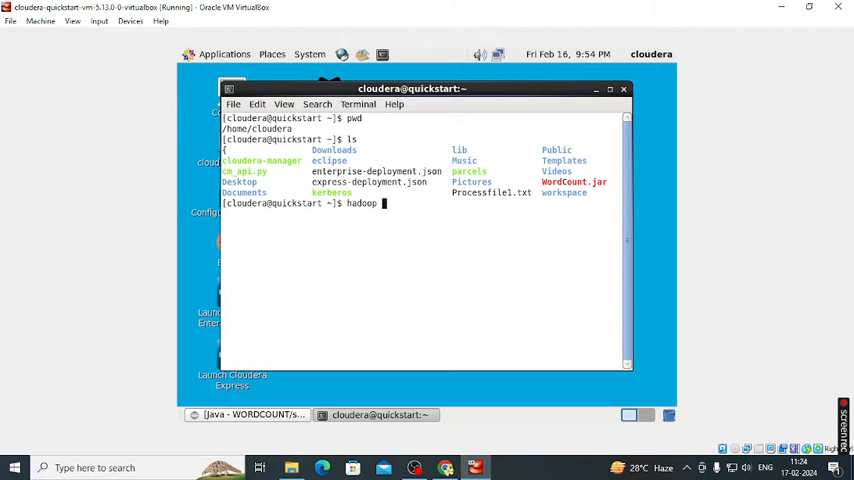
text(fs)
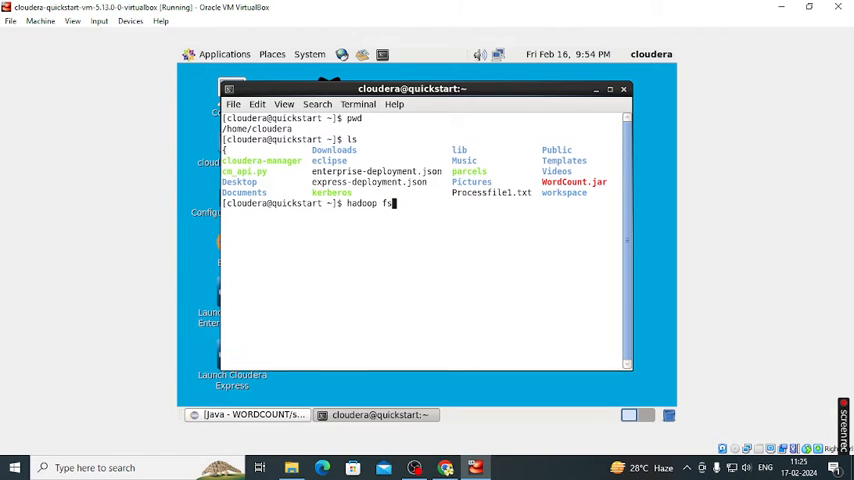
text(-)
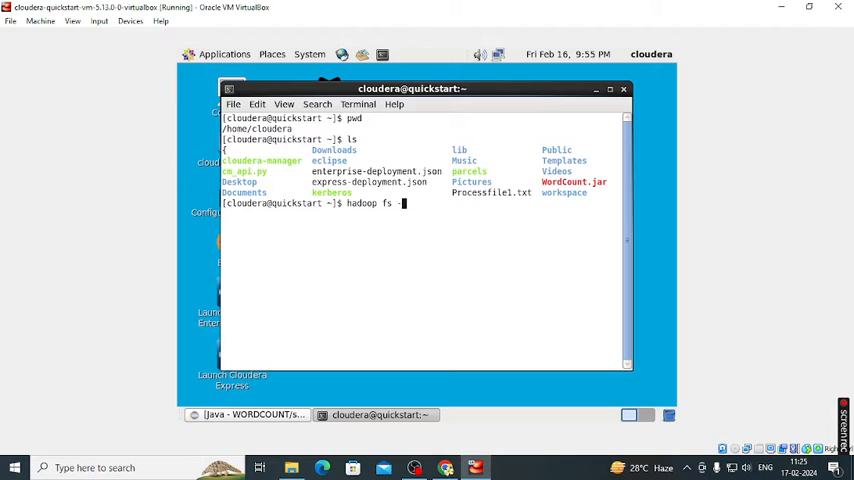
text(p)
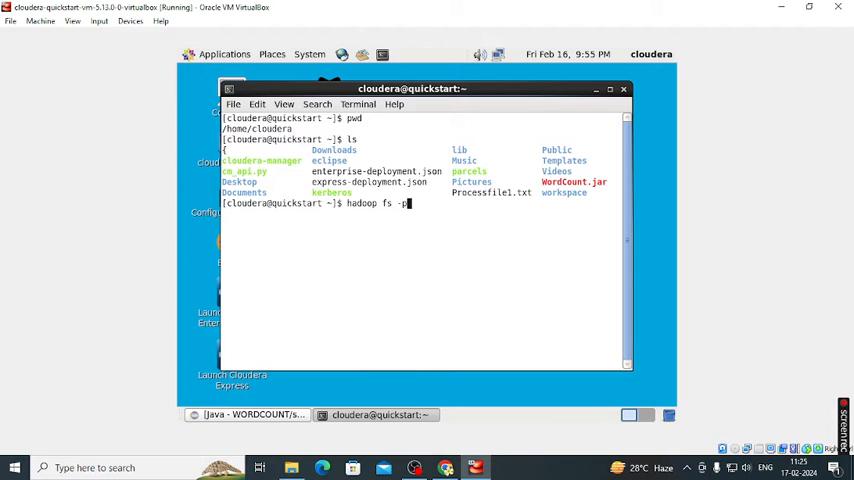
text(ut)
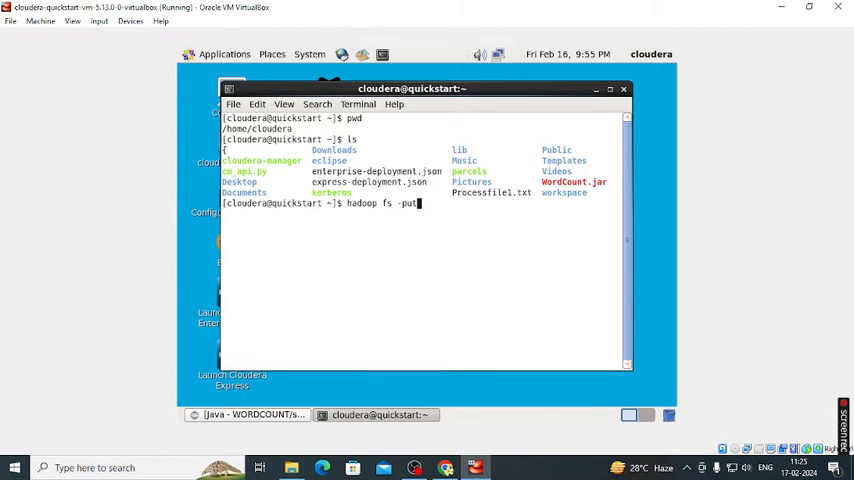
text(D)
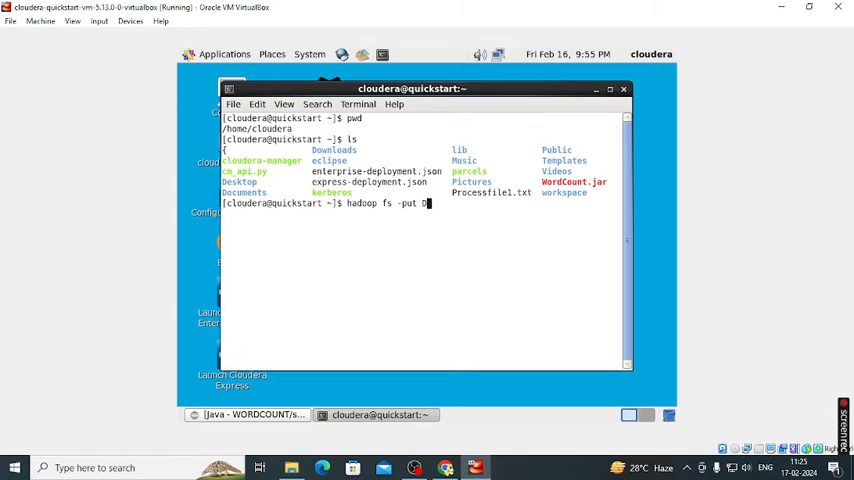
text(es)
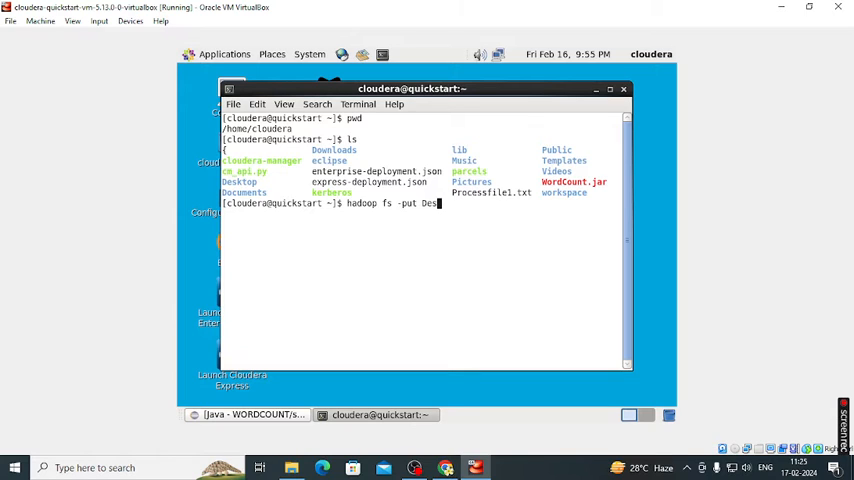
text(ktop/)
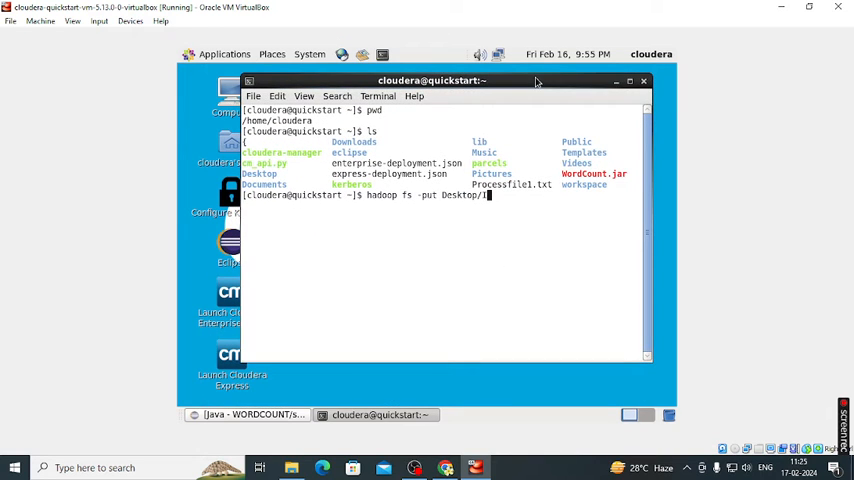
text(INPUT.txt)
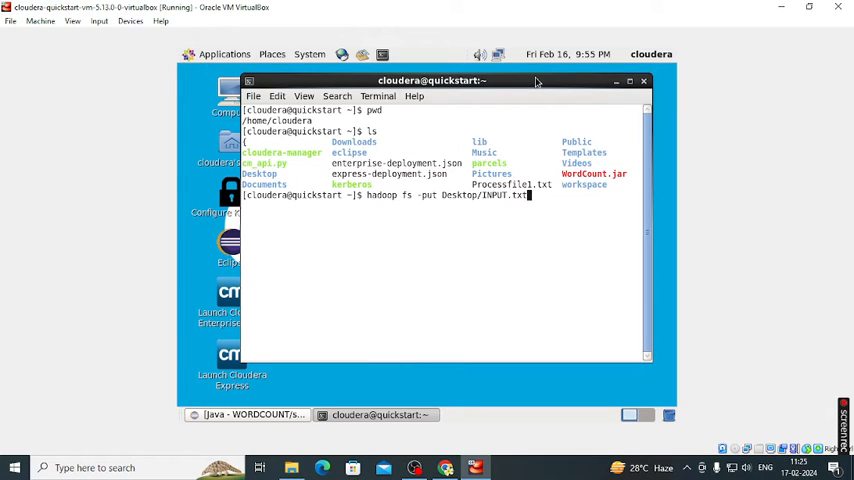
text(In)
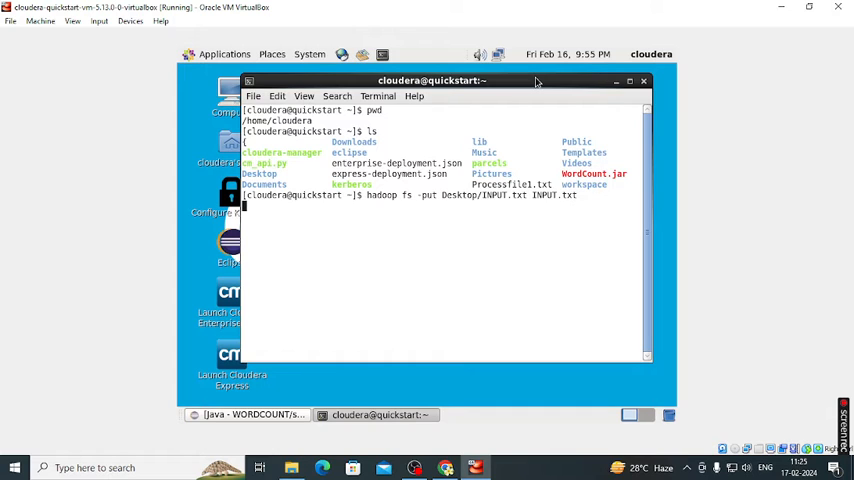
key(Return)
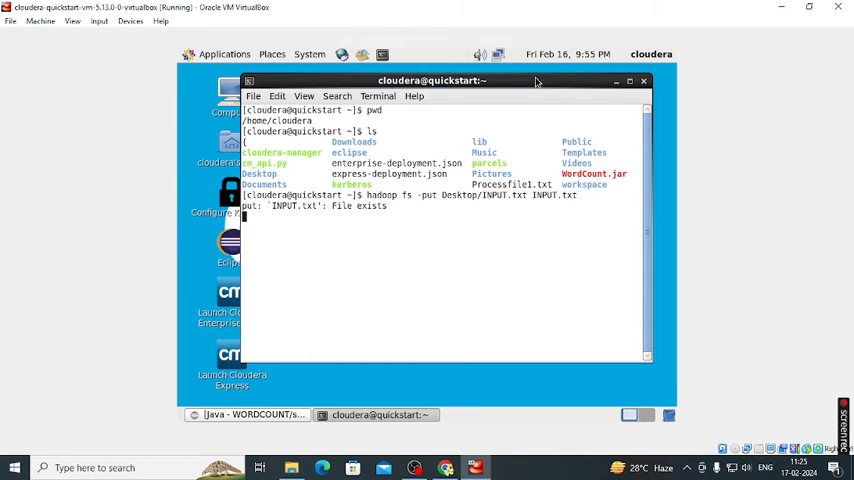
key(Return)
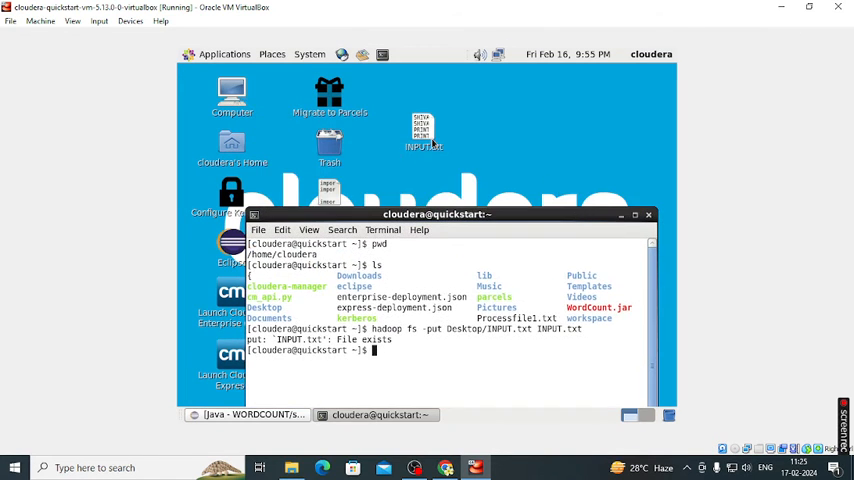
Step: Rename the desktop file to IPP.txt and drag the terminal window higher
right_click(421, 135)
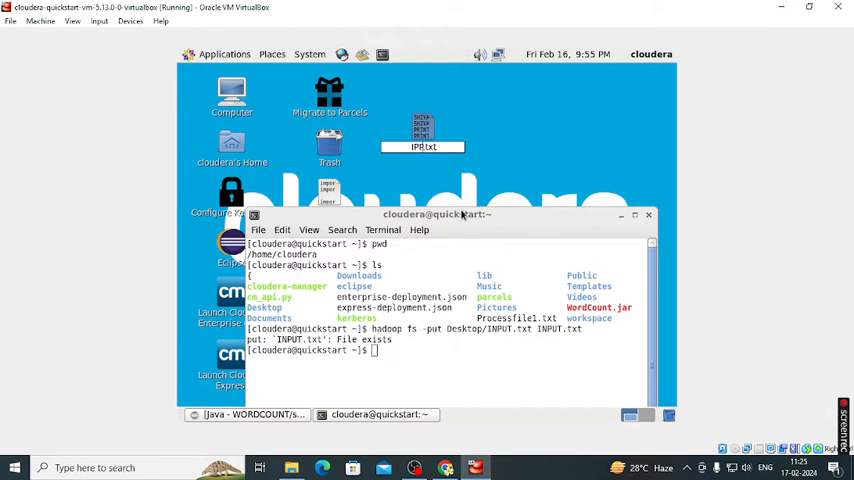
mouse_move(507, 240)
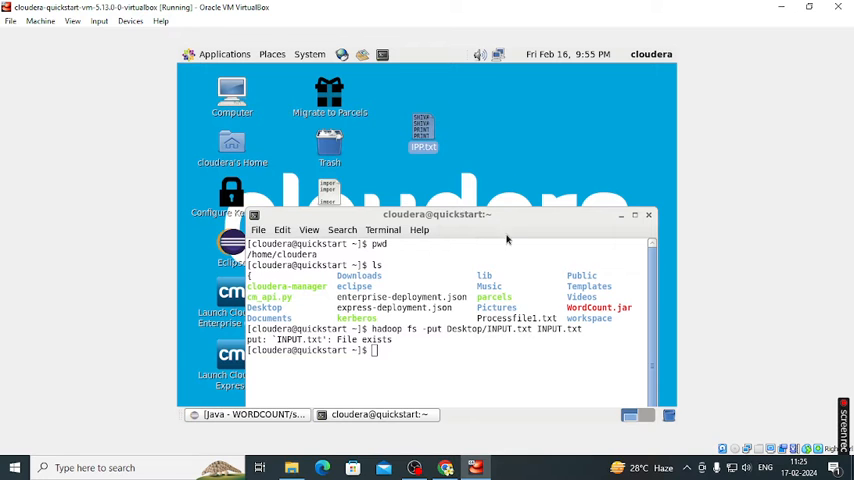
drag(437, 214, 429, 115)
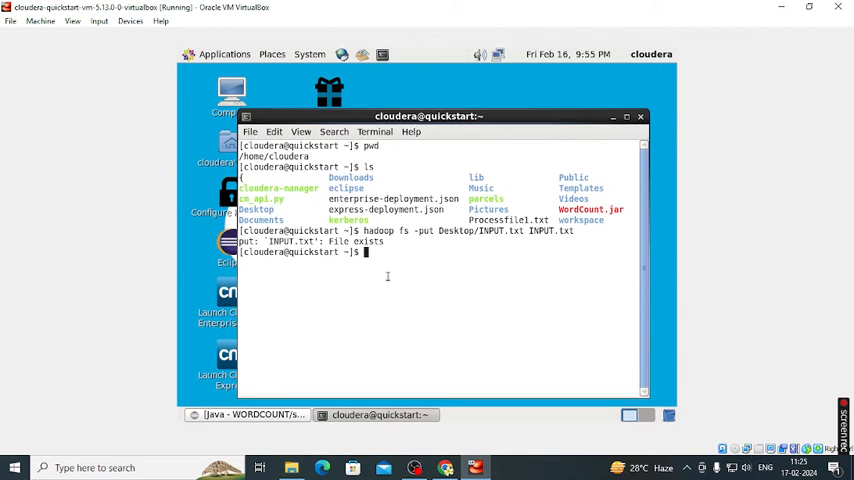
Step: Upload the desktop IPP.txt into HDFS with hadoop fs -put, then minimise the terminal
text(hadoop fs -put Desktop/INPUT.txt INPUT.txt)
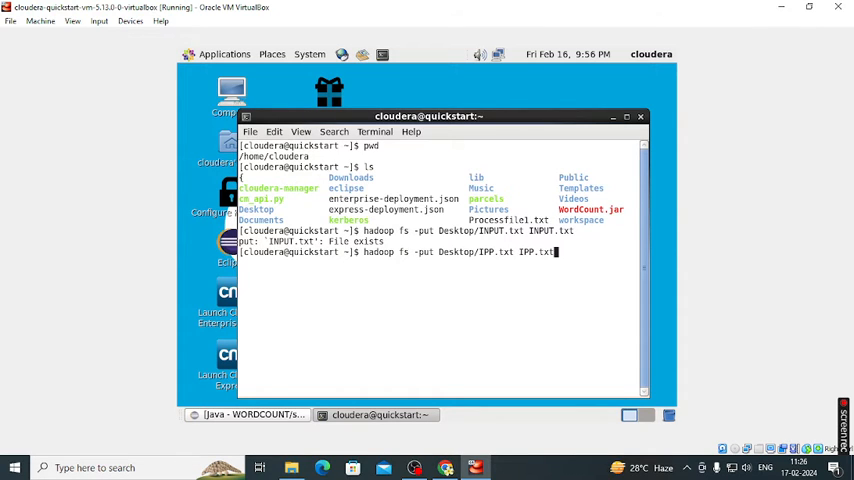
key(Return)
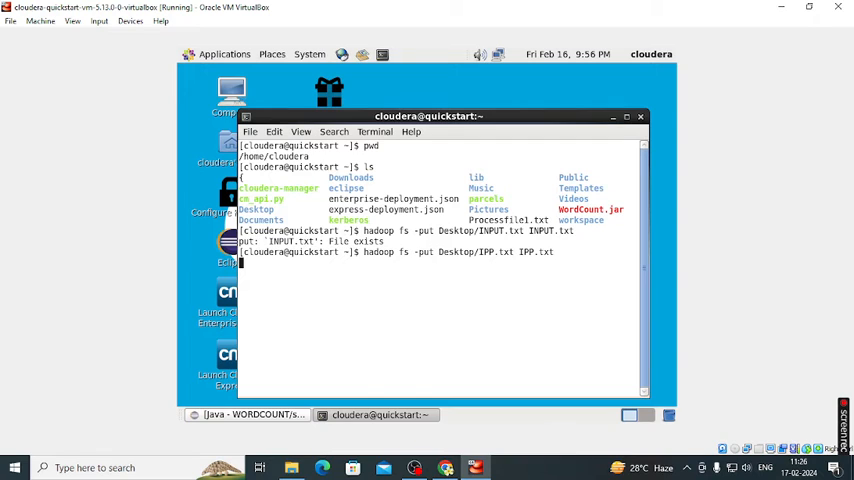
key(Return)
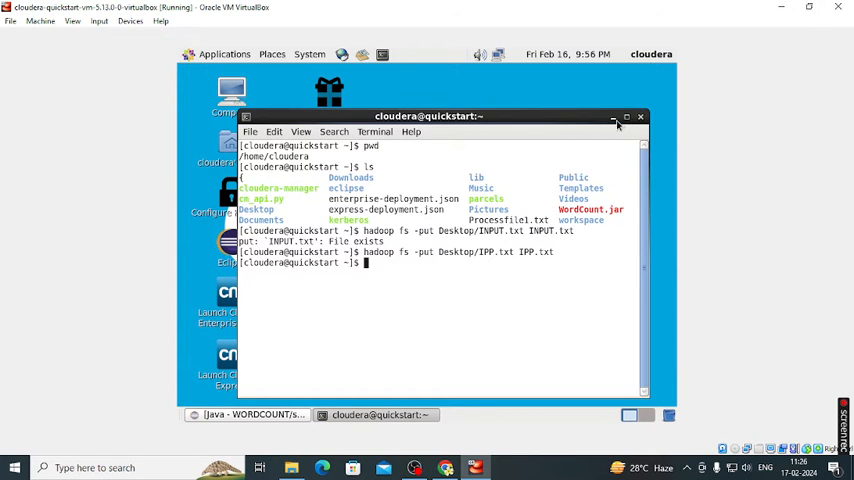
click(611, 117)
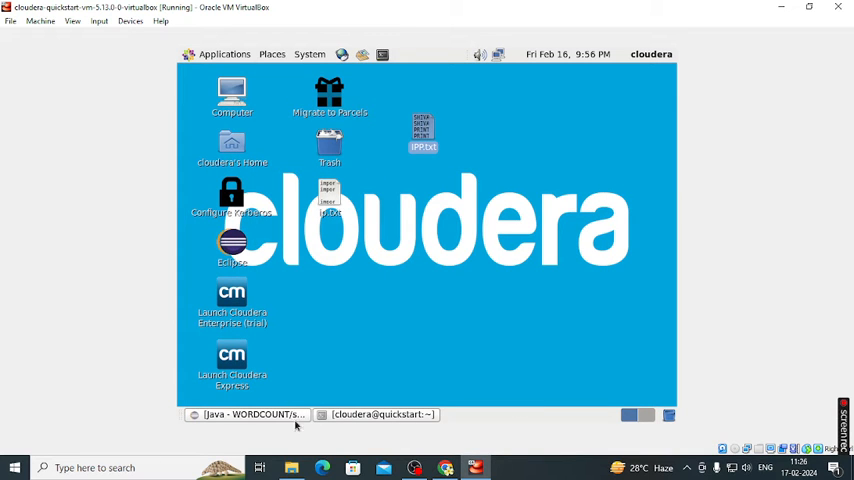
mouse_move(270, 406)
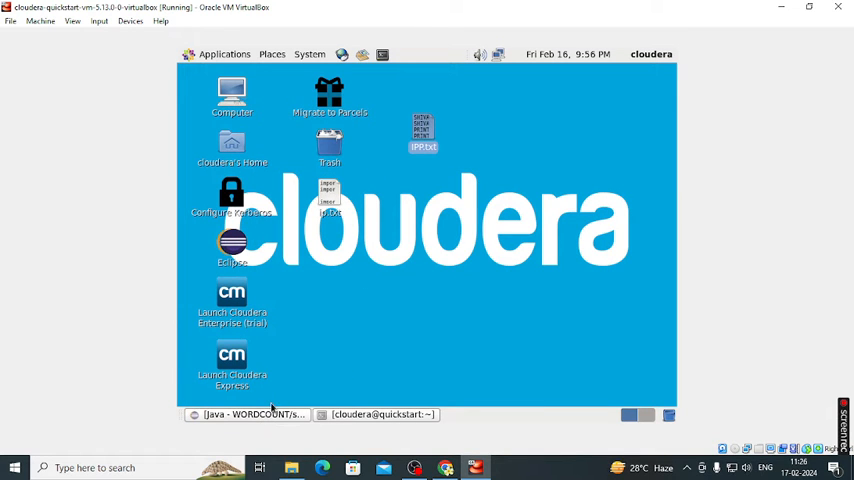
Step: Restore Eclipse and start exporting WORDCOUNT.java with Java > JAR file as destination
click(250, 414)
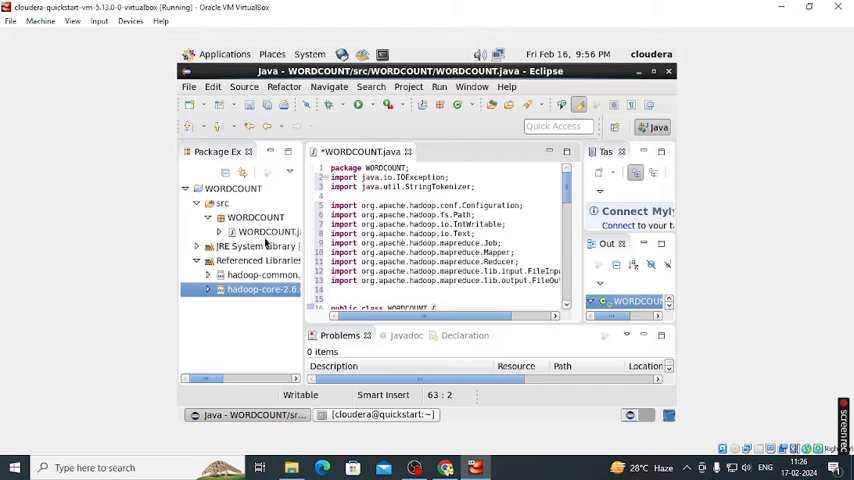
click(267, 232)
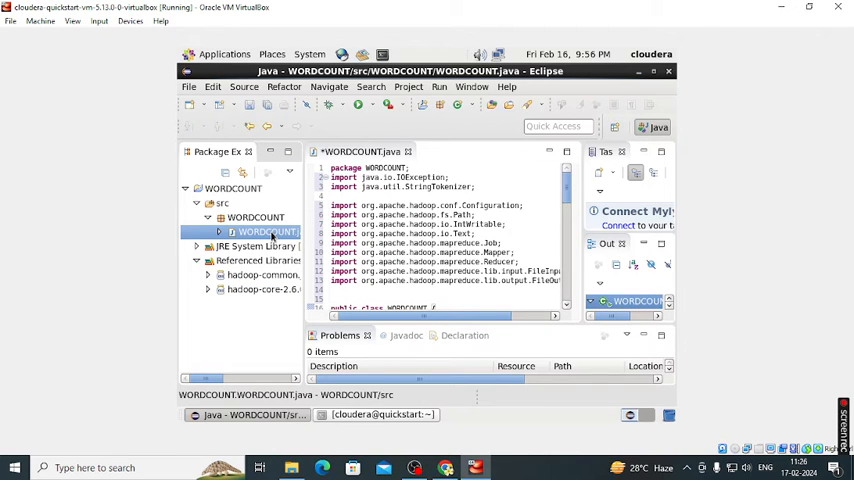
right_click(255, 232)
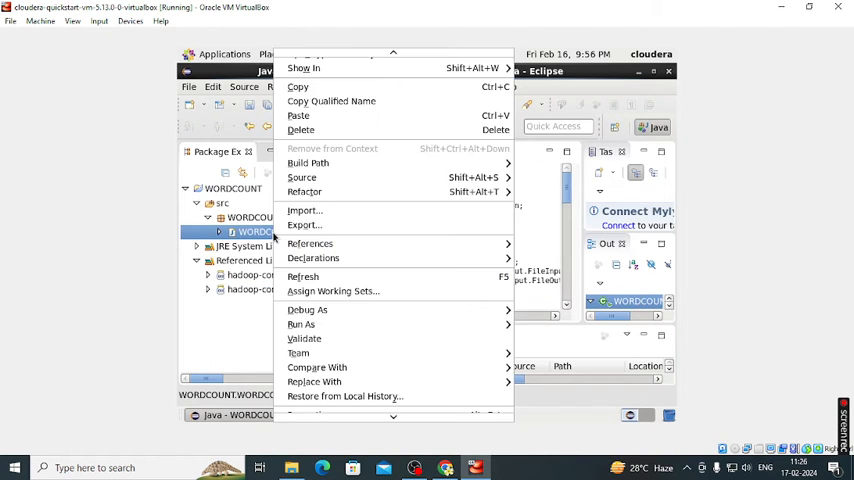
click(304, 225)
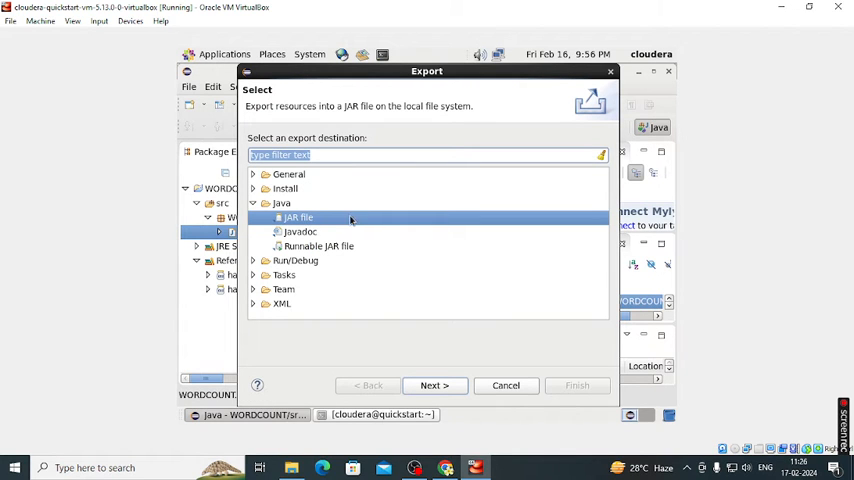
click(254, 203)
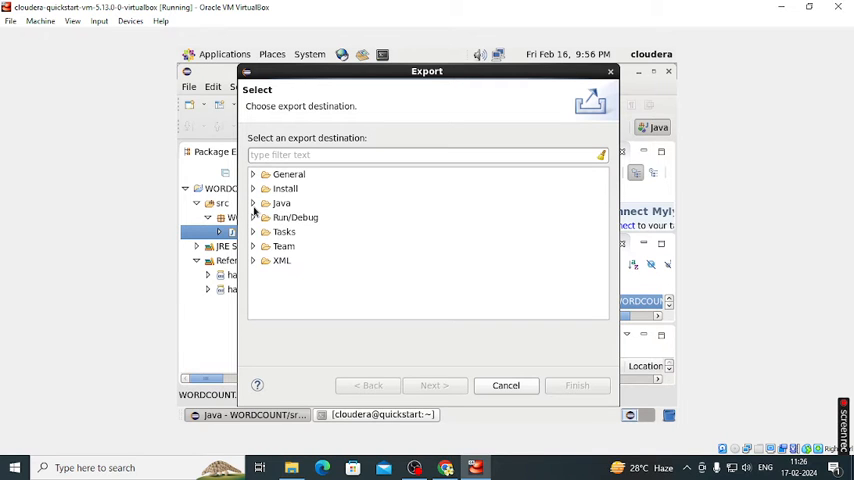
click(281, 203)
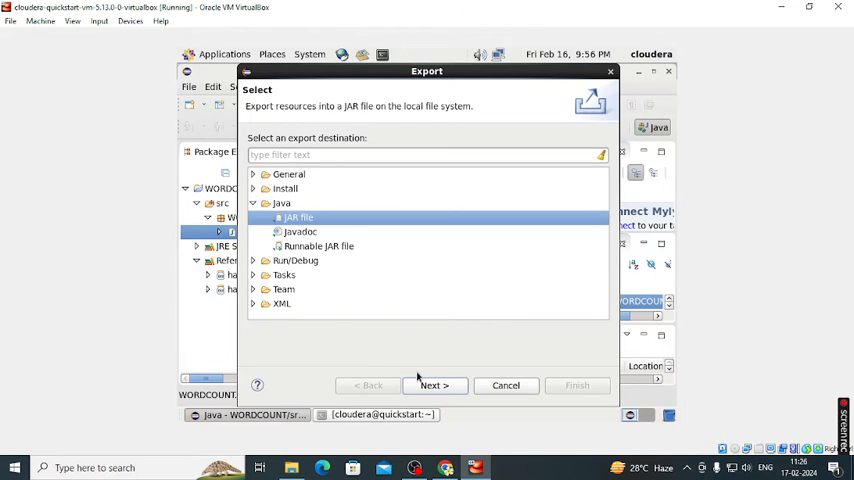
Step: Export the JAR to /home/cloudera/WORDCOUNT.jar, saving WORDCOUNT.java when prompted
click(433, 385)
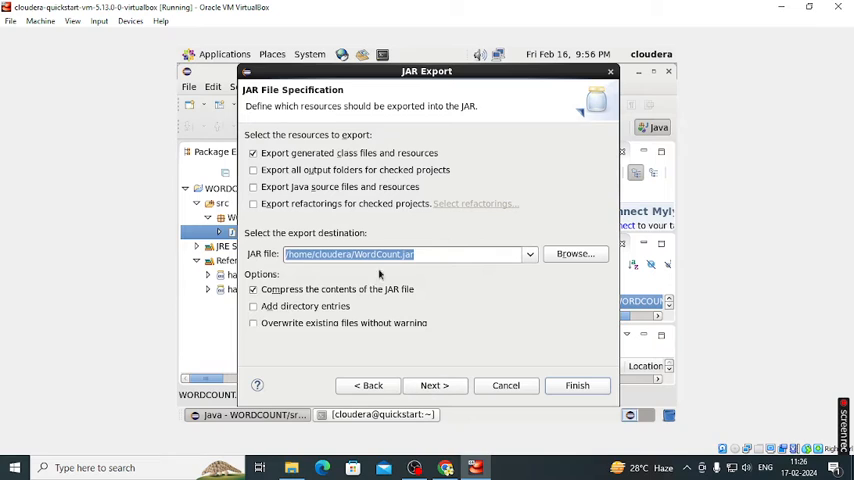
mouse_move(477, 272)
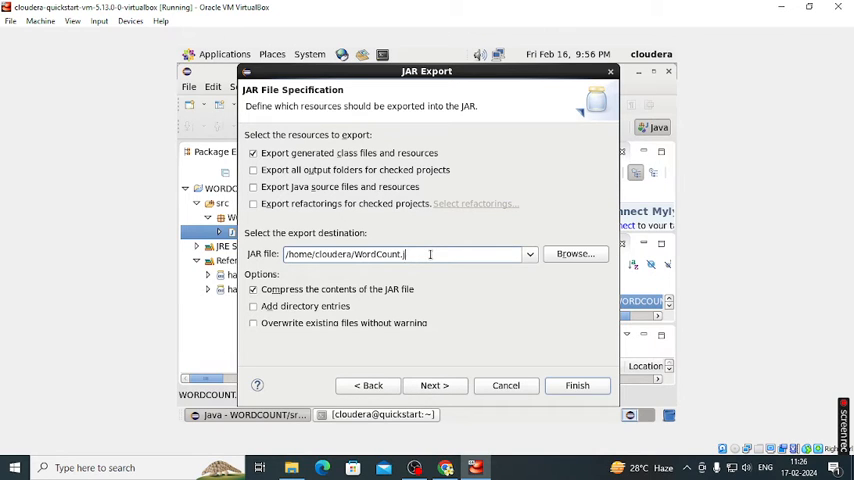
key(BackSpace)
text(w)
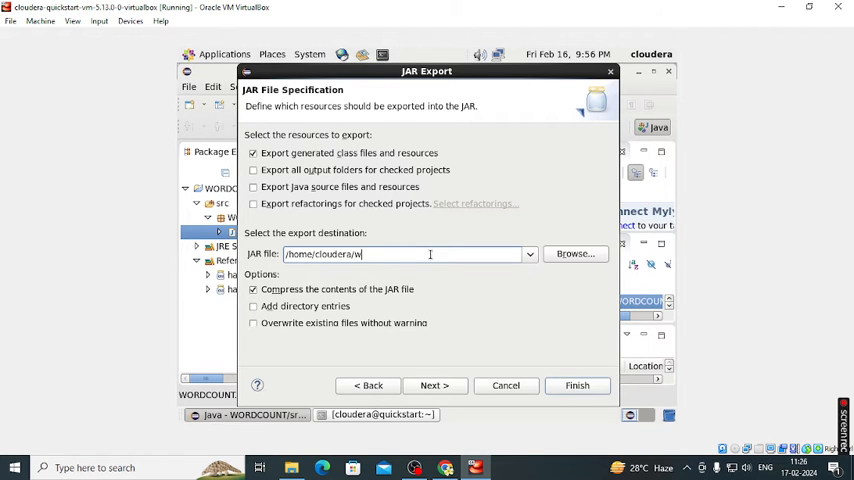
text(O)
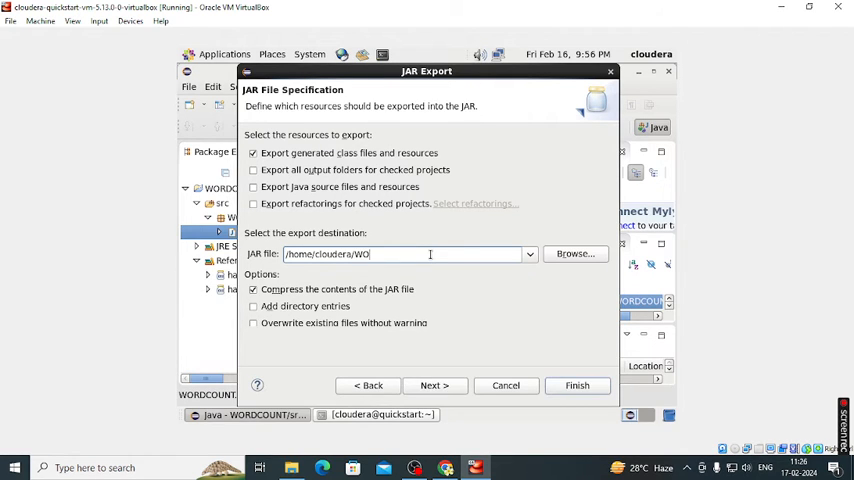
text(RDCOUNT.)
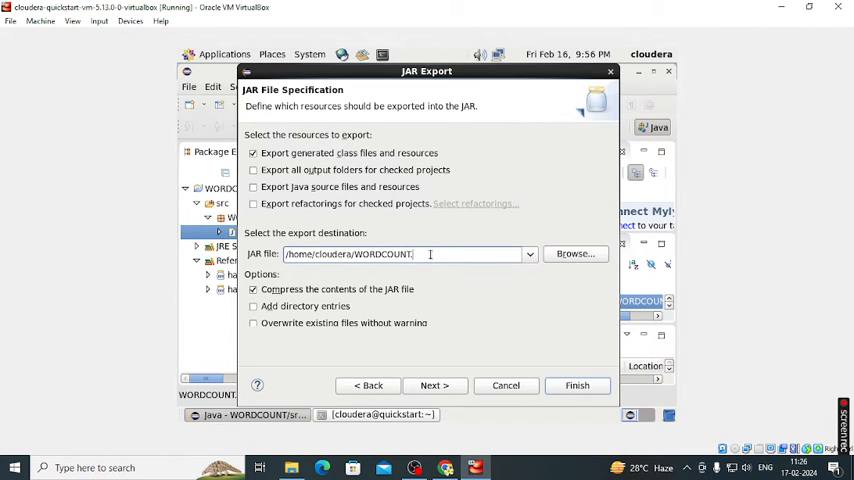
text(jar)
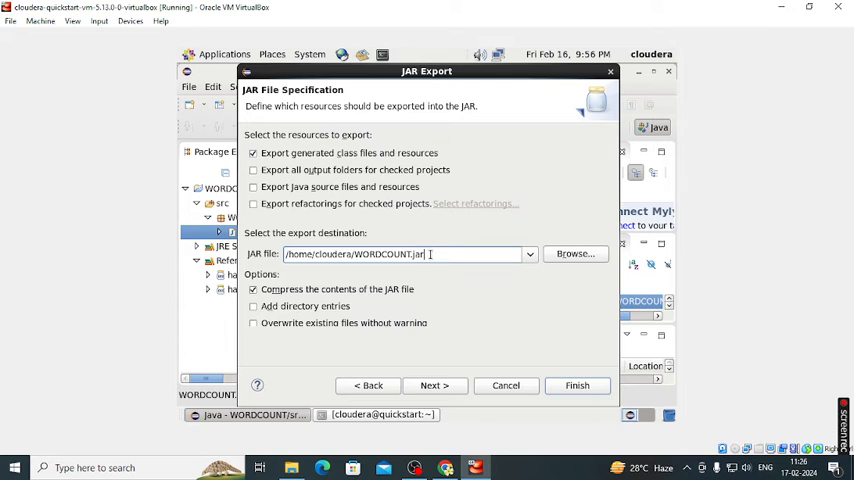
click(434, 385)
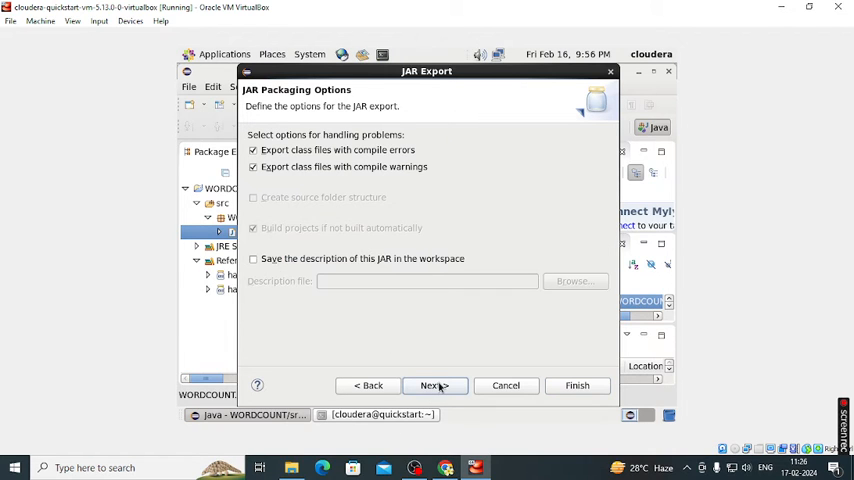
click(431, 385)
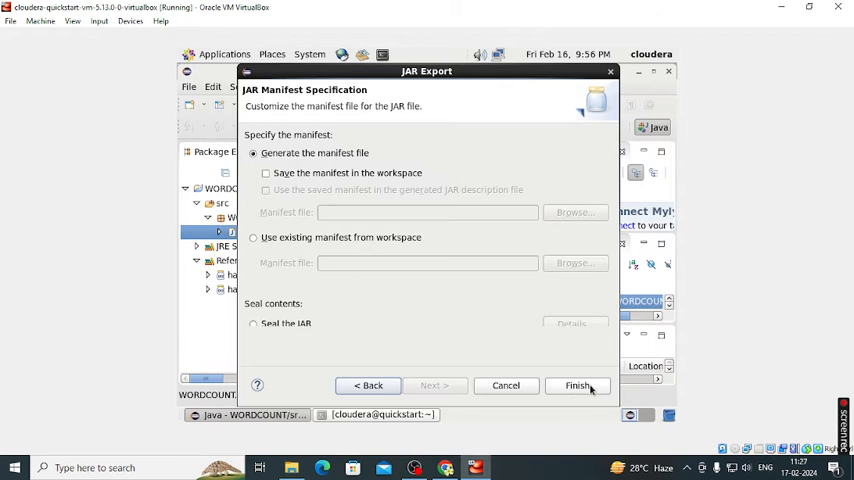
click(578, 385)
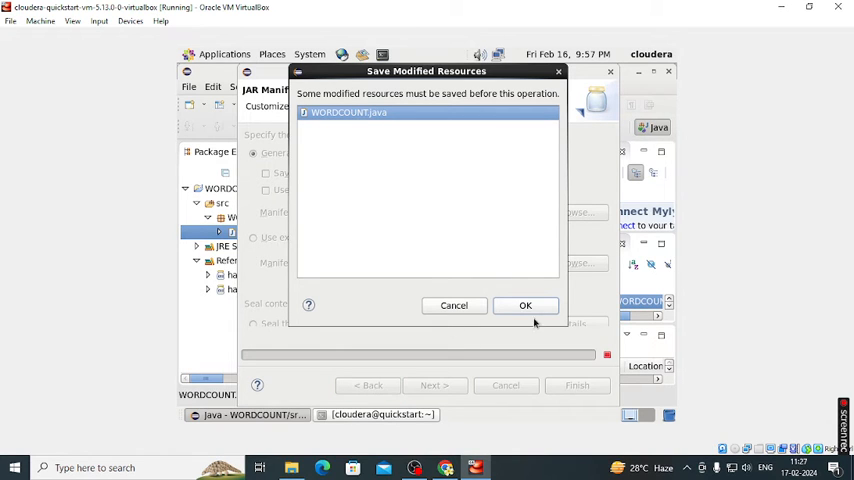
click(525, 305)
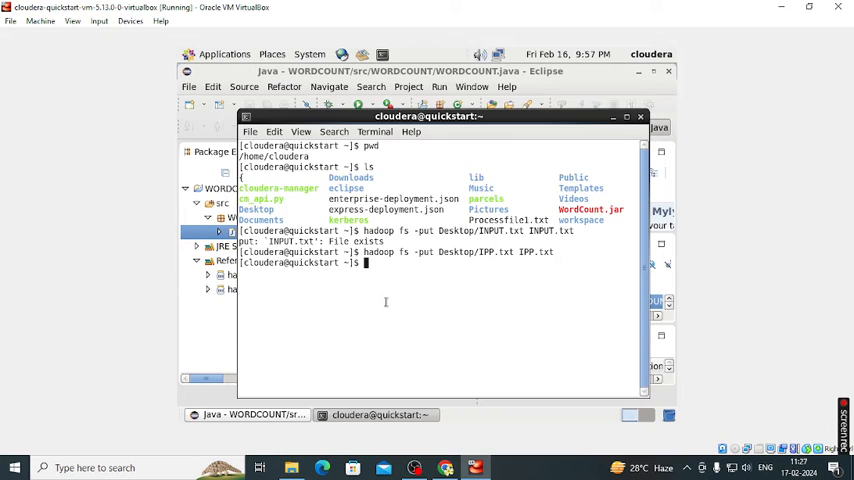
Step: Clear the terminal and type 'hadoop jar WORDCOUNT.jar', moving the terminal aside
text(clear)
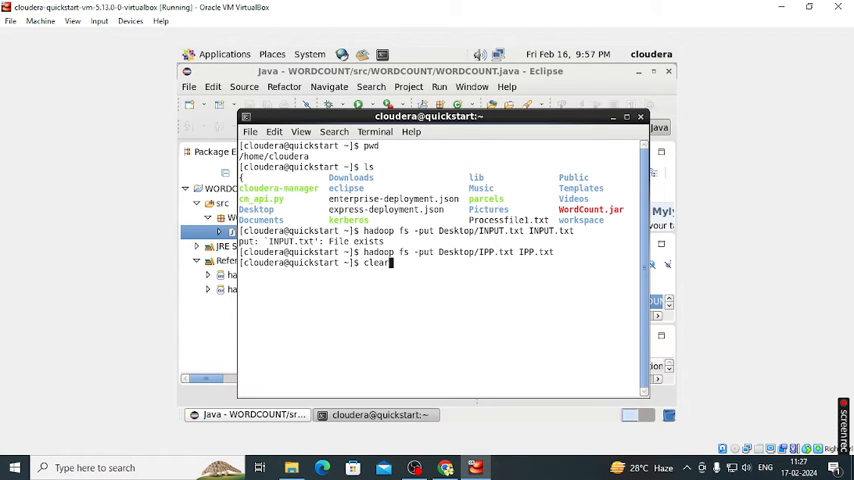
key(Return)
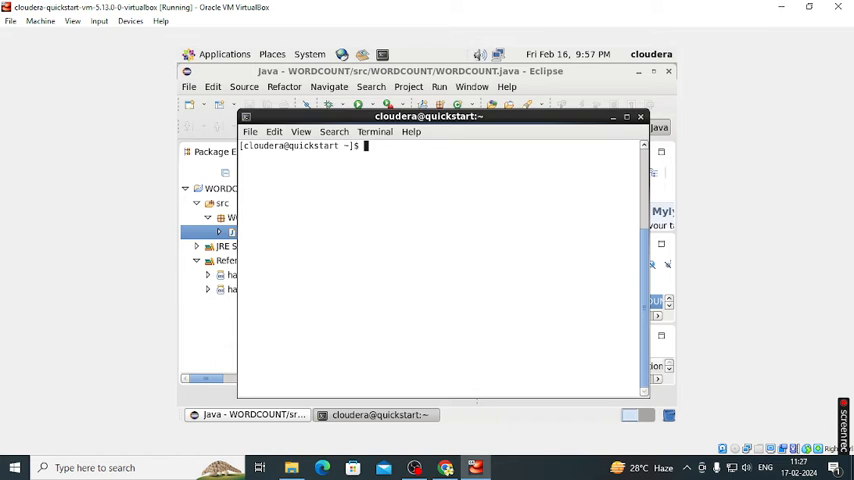
text(h)
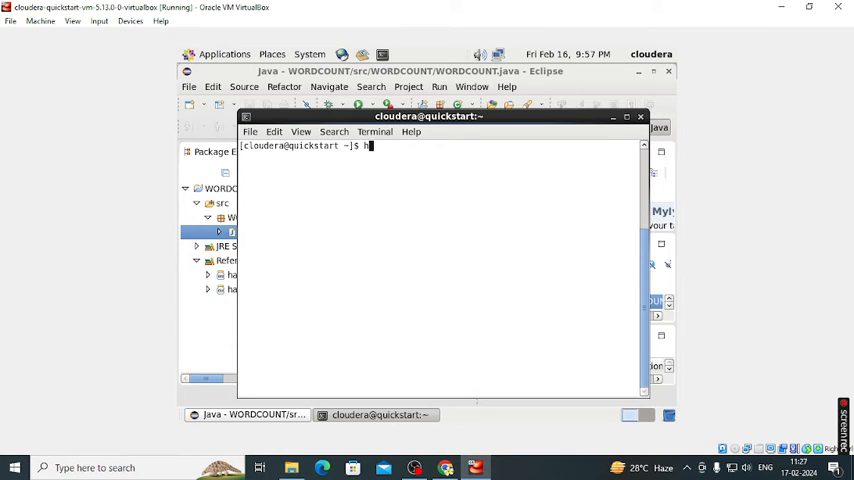
text(adoop)
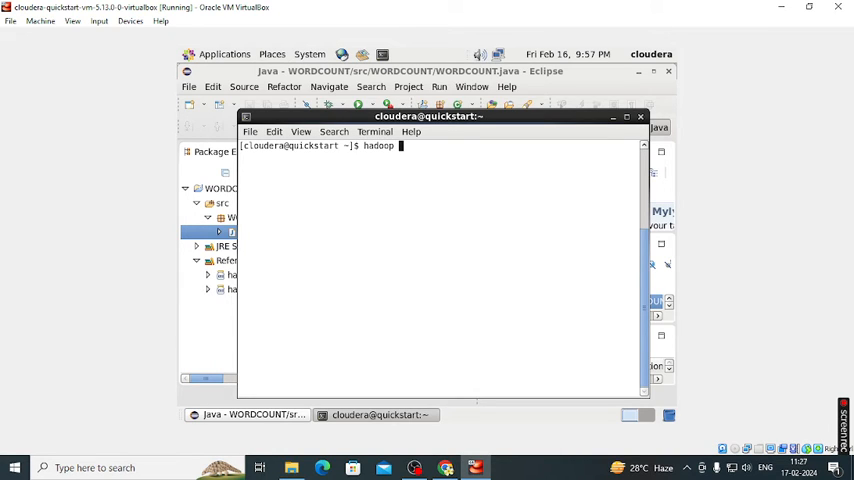
text(jar)
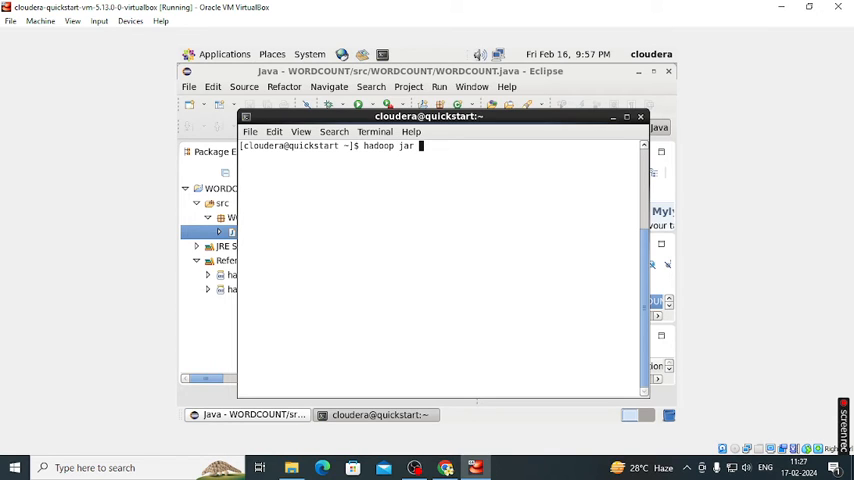
text(w)
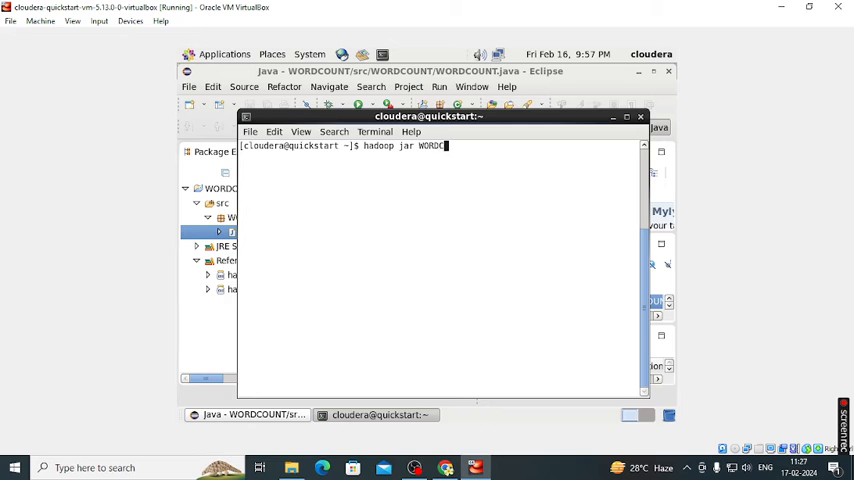
text(OUNT)
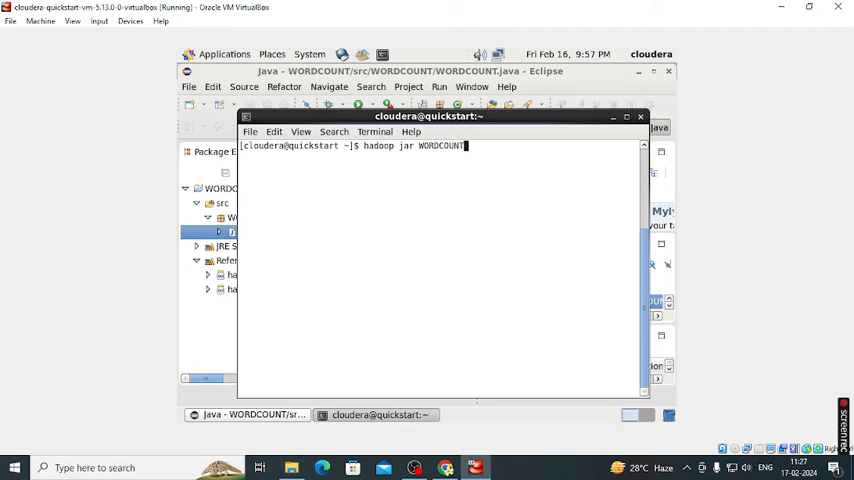
text(.jar)
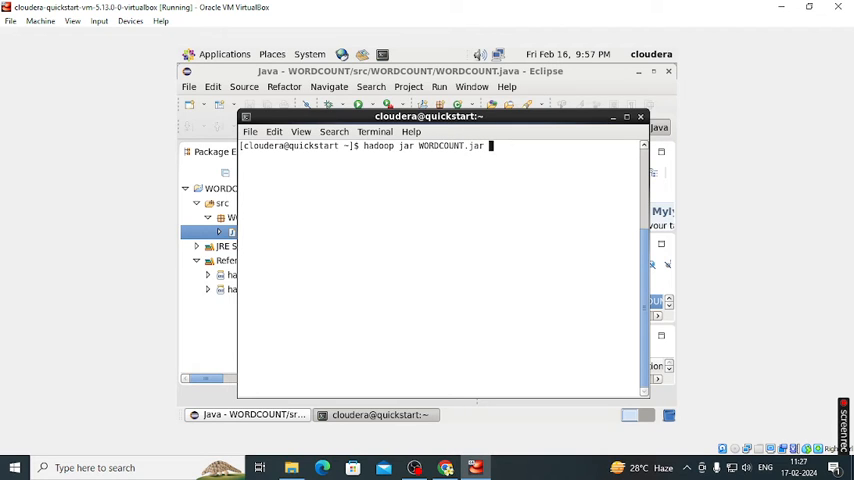
mouse_move(571, 130)
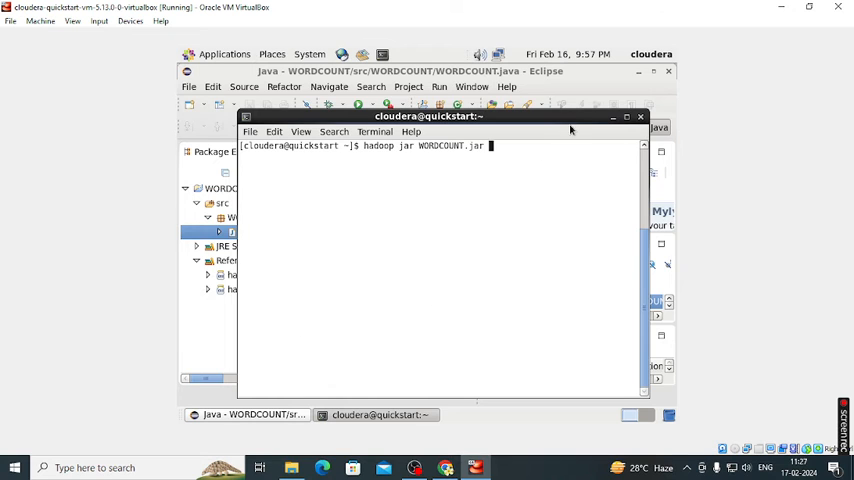
drag(428, 116, 445, 284)
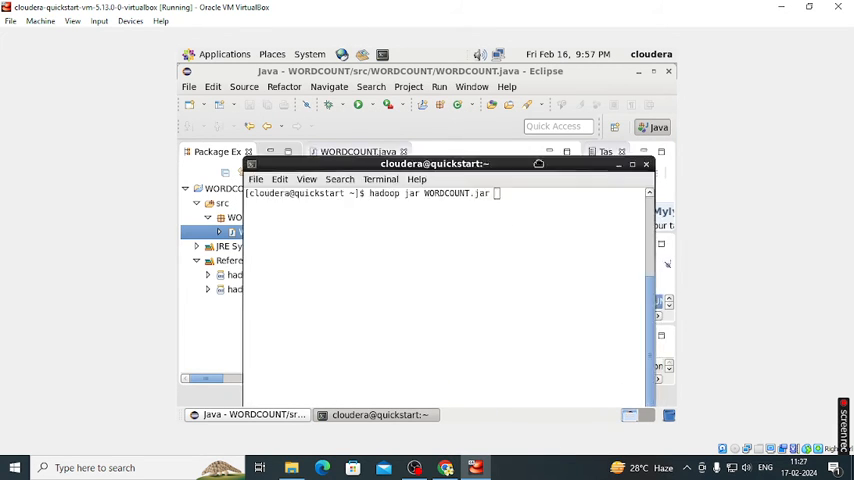
Step: Add class WORDCOUNT.WORDCOUNT, input IPP.txt and the start of the output directory name
text(W)
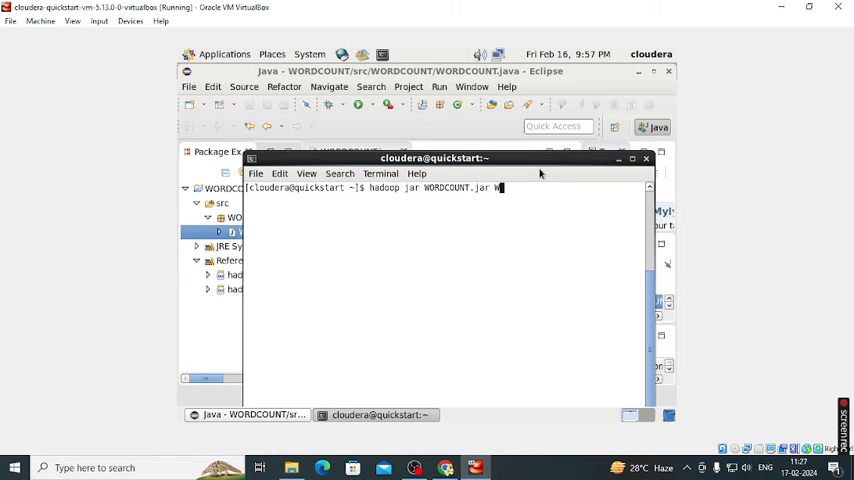
text(WORDCOUNT.)
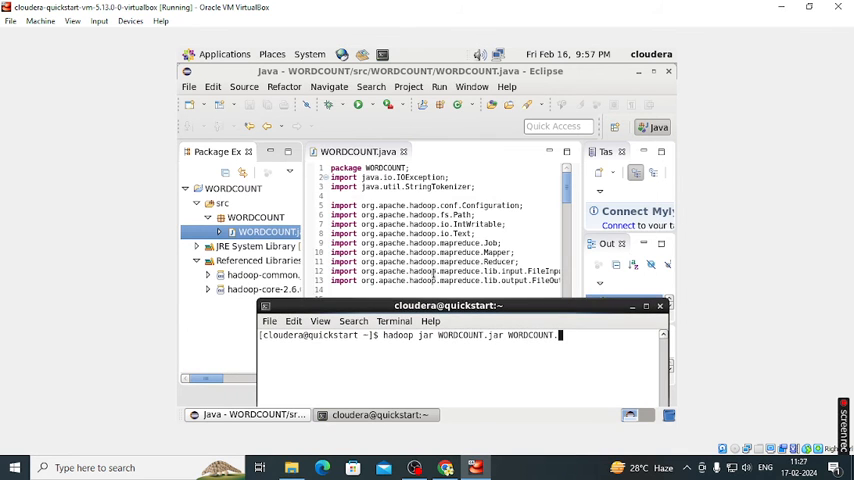
scroll(down, 3)
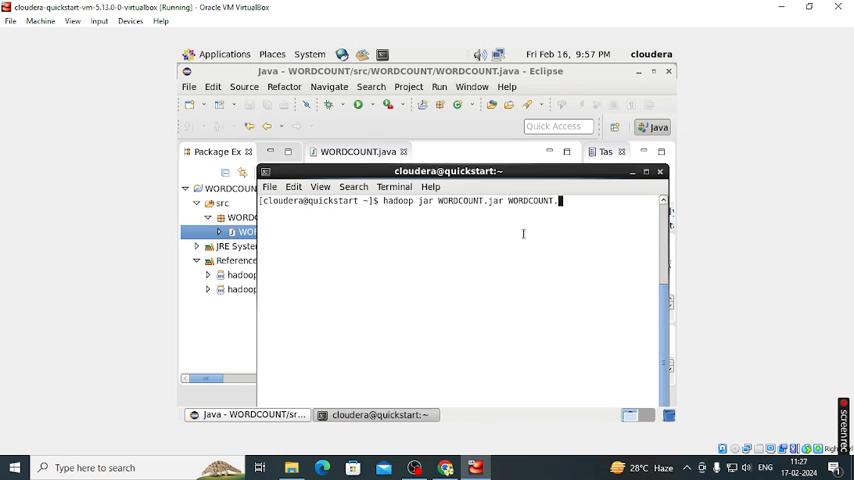
text(WORD)
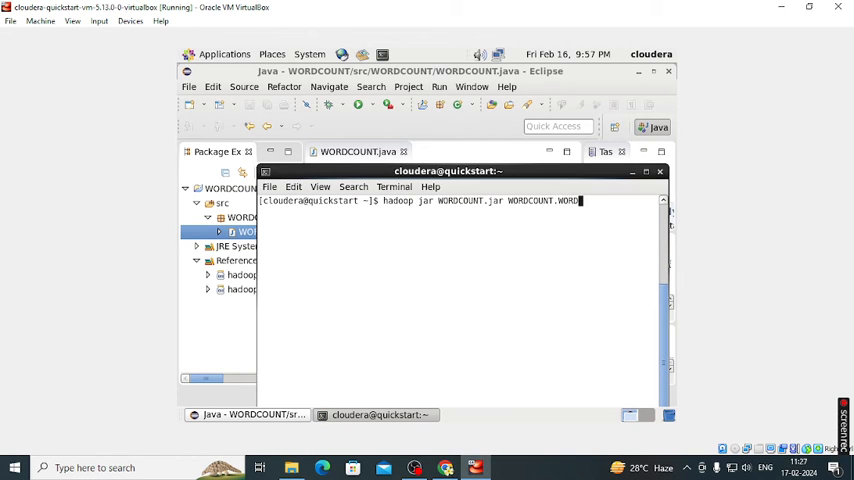
text(COUNT)
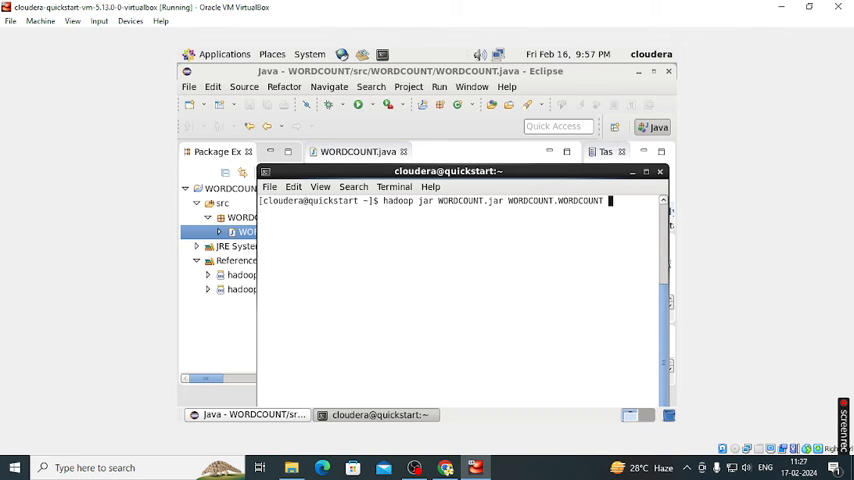
text(IPP)
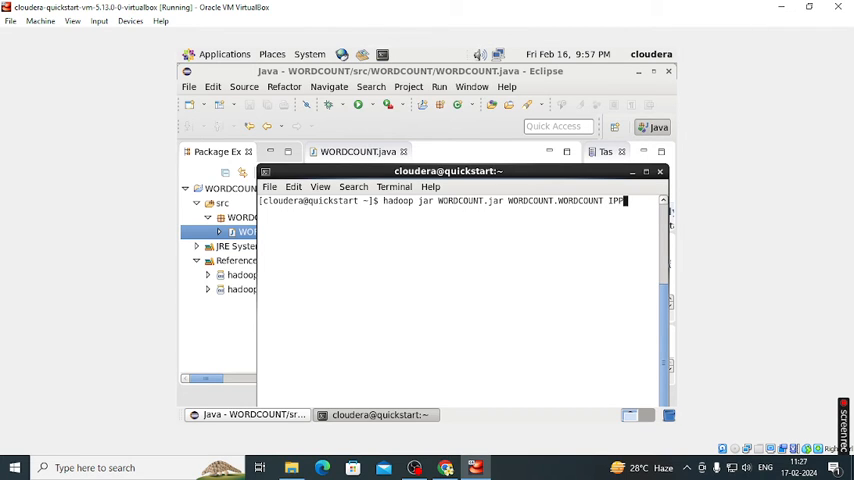
text(.txt)
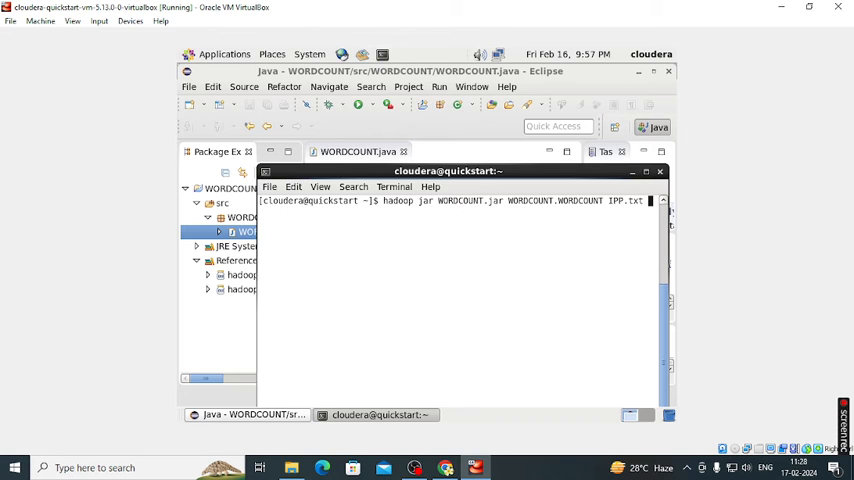
text(dir7)
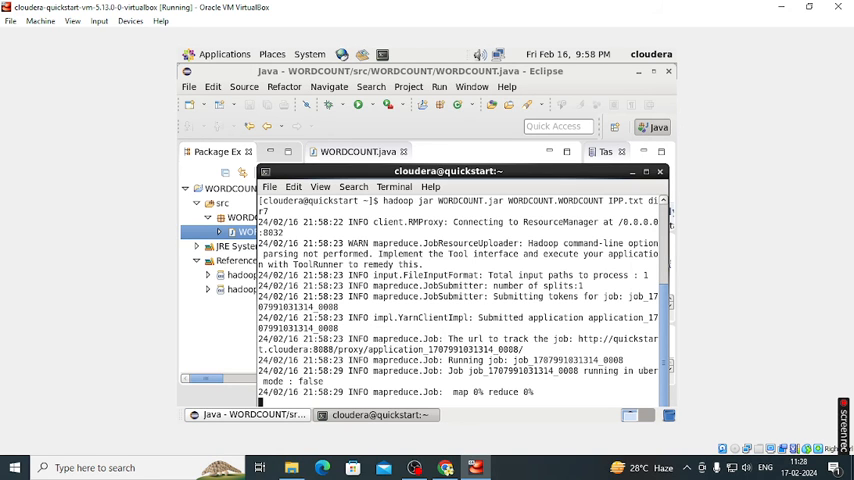
mouse_move(578, 179)
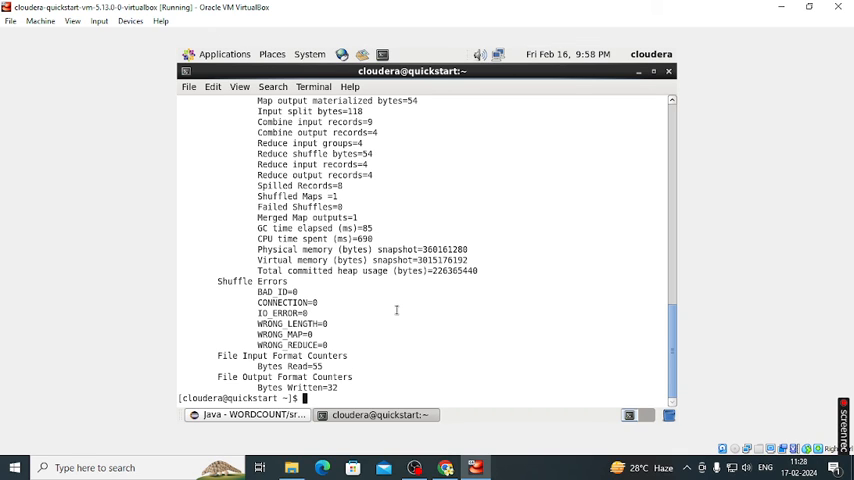
Step: Run hadoop fs -cat dir7/part-r-00000, printing HELLO 3, HII 2, PRINT 2, SHIVANI 2
text(hadoop fs)
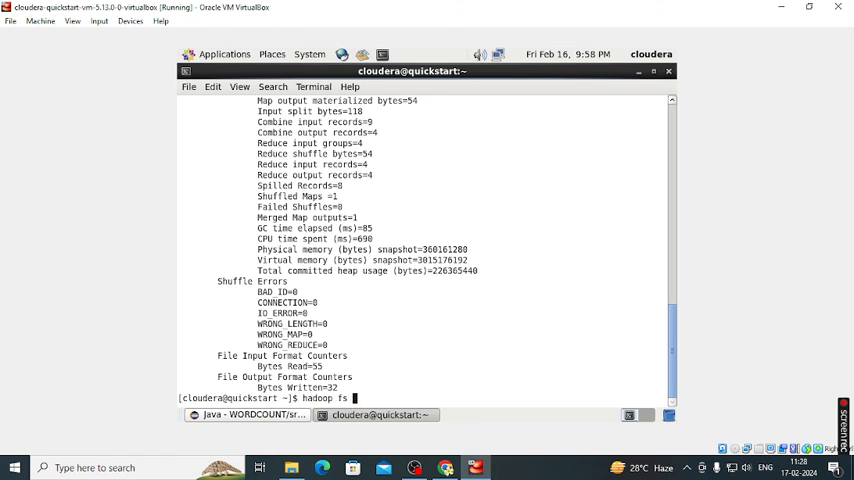
text(-cat)
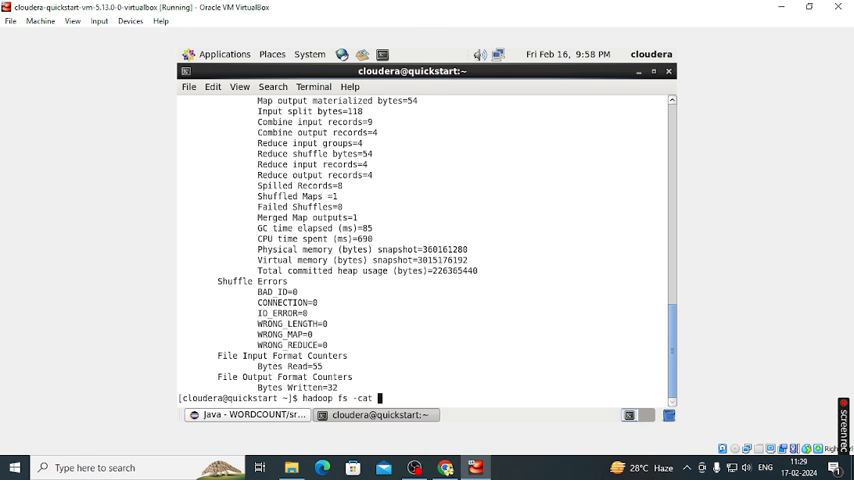
text(dir7)
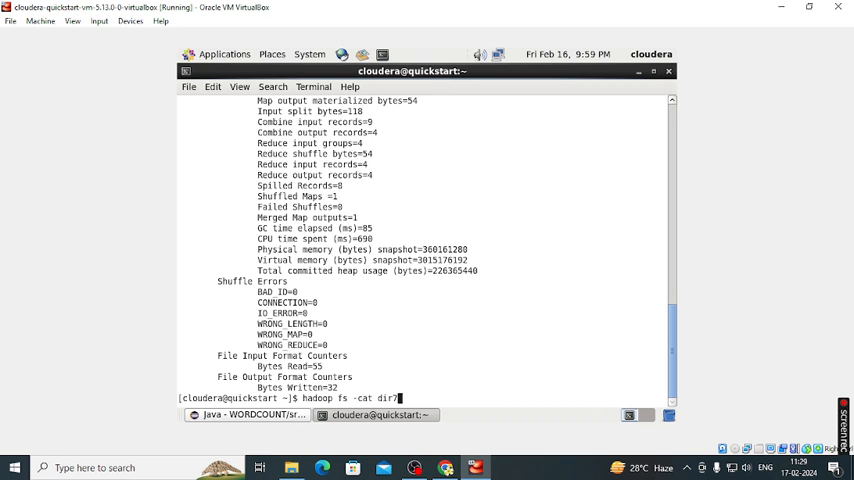
text(/)
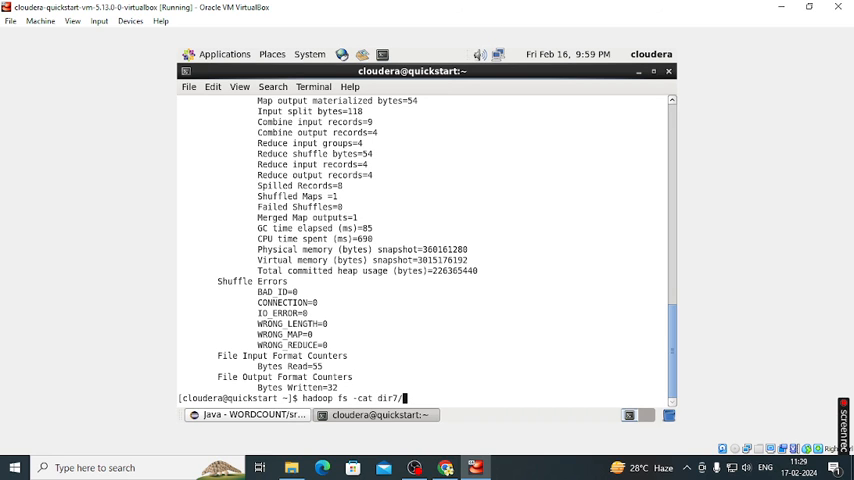
text(part-)
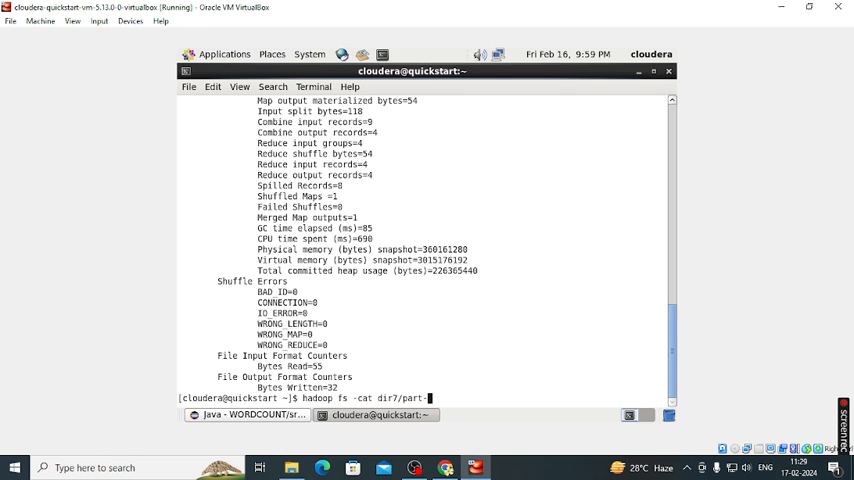
text(r-)
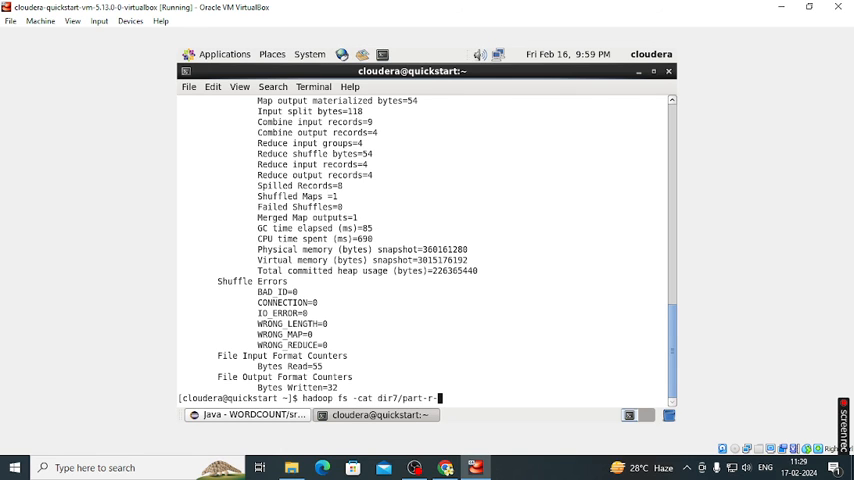
text(00000)
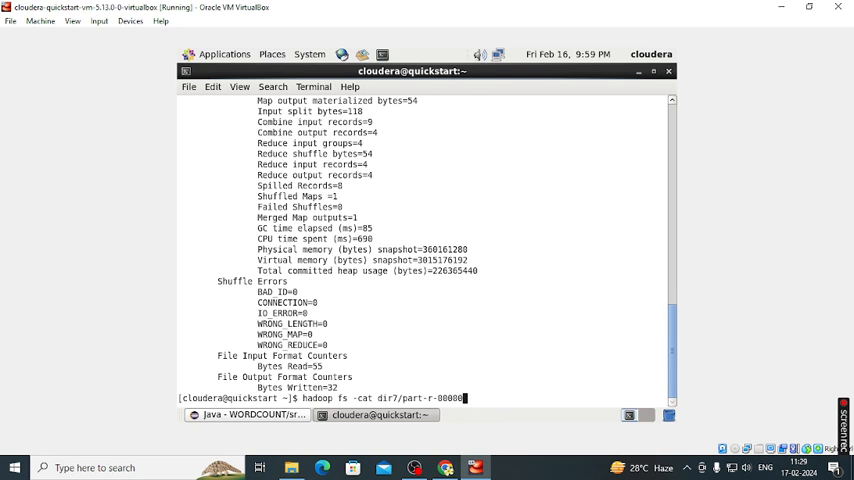
key(Return)
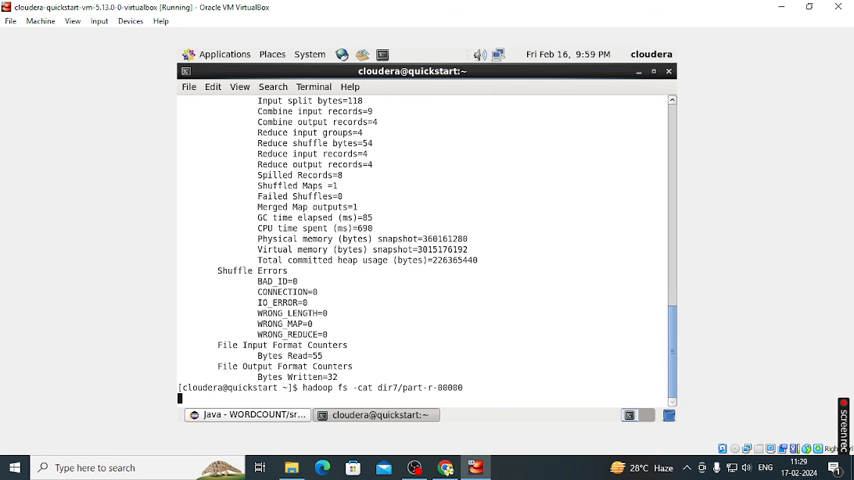
key(Return)
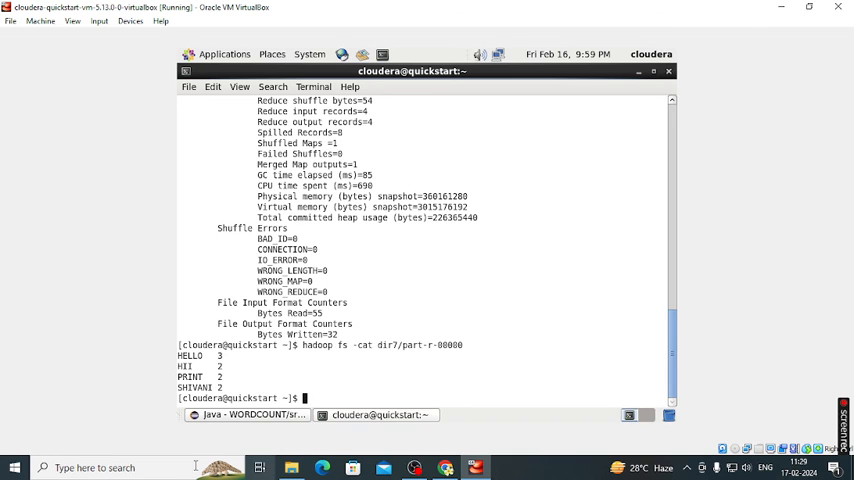
mouse_move(540, 70)
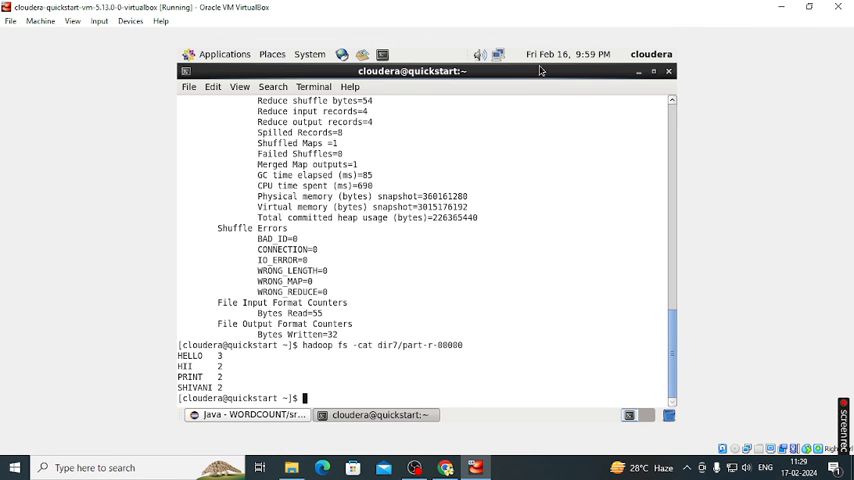
mouse_move(316, 359)
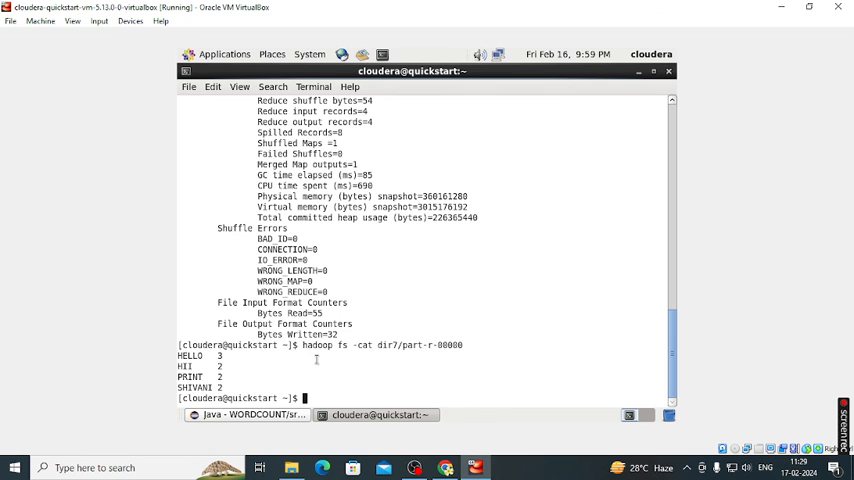